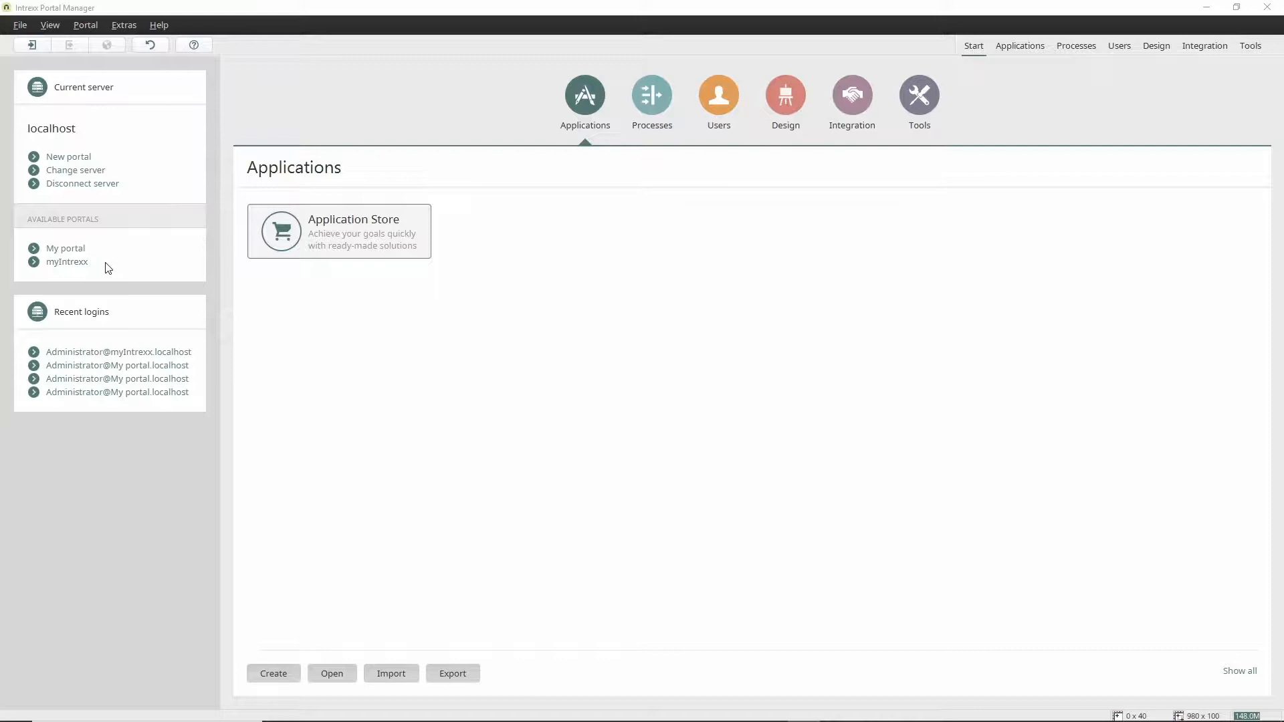
Log in to the myIntrexx portal as user Administrator
click(67, 261)
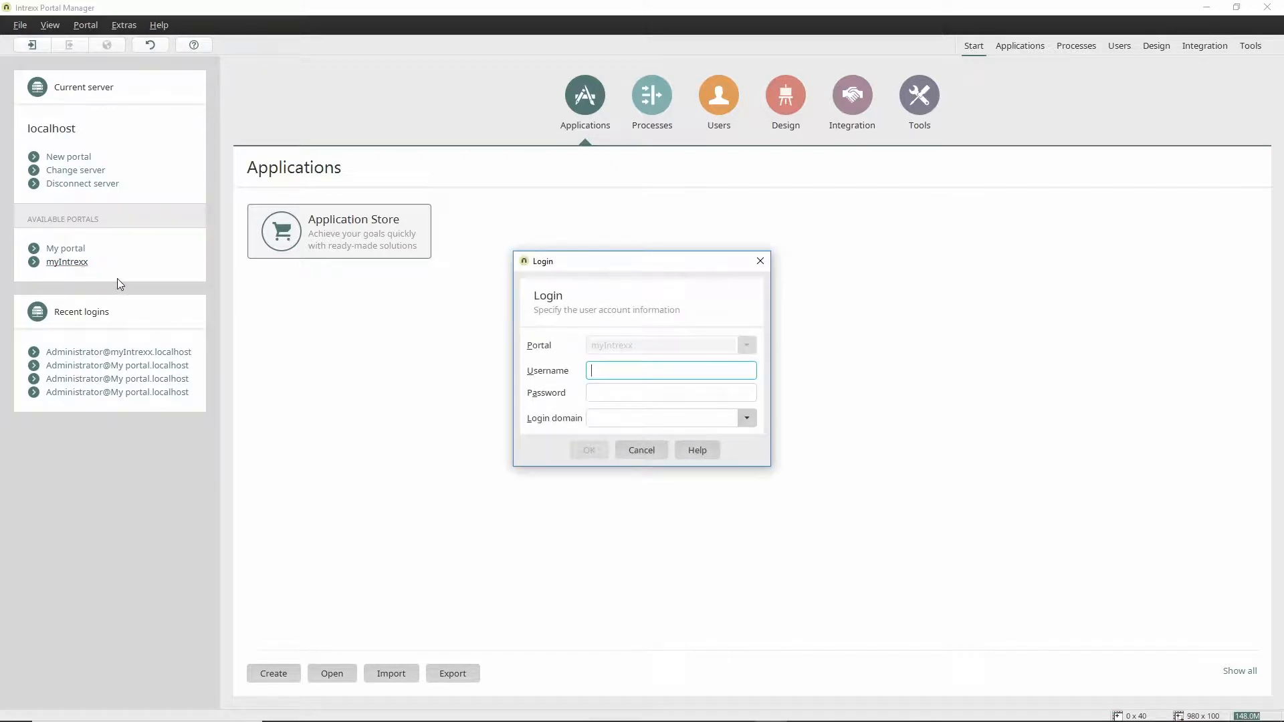
text(Administrator)
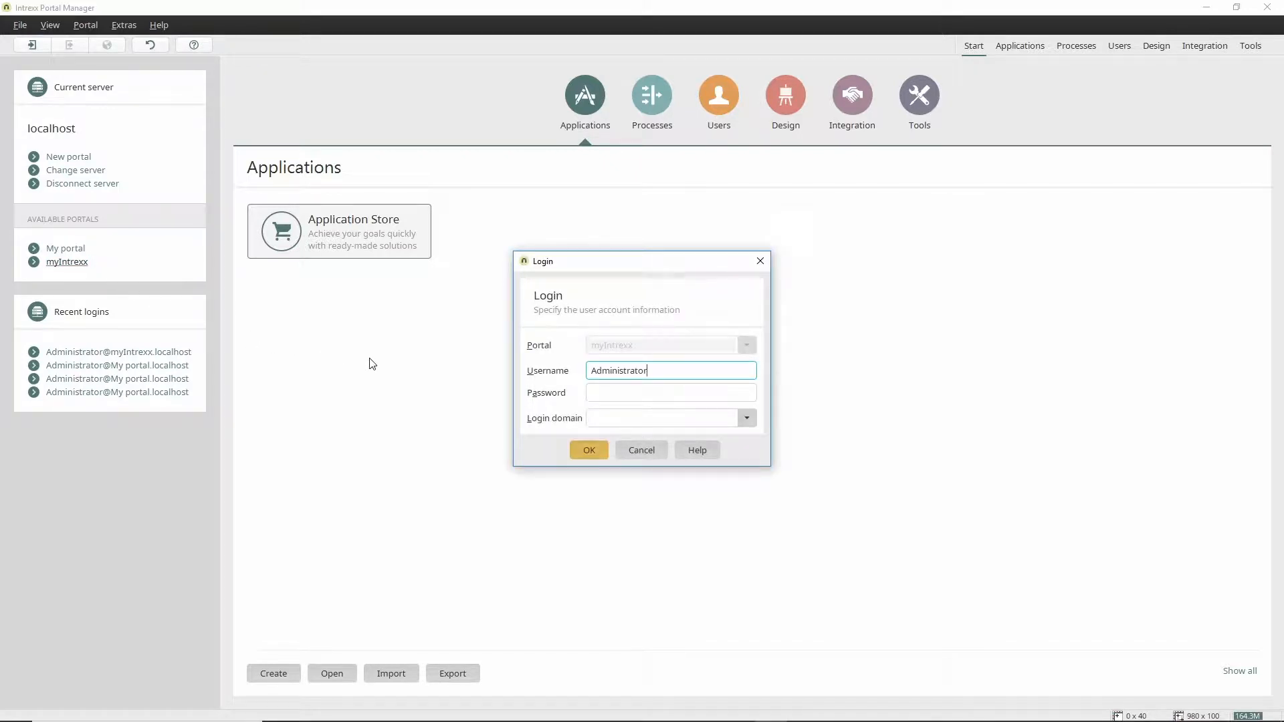
click(588, 449)
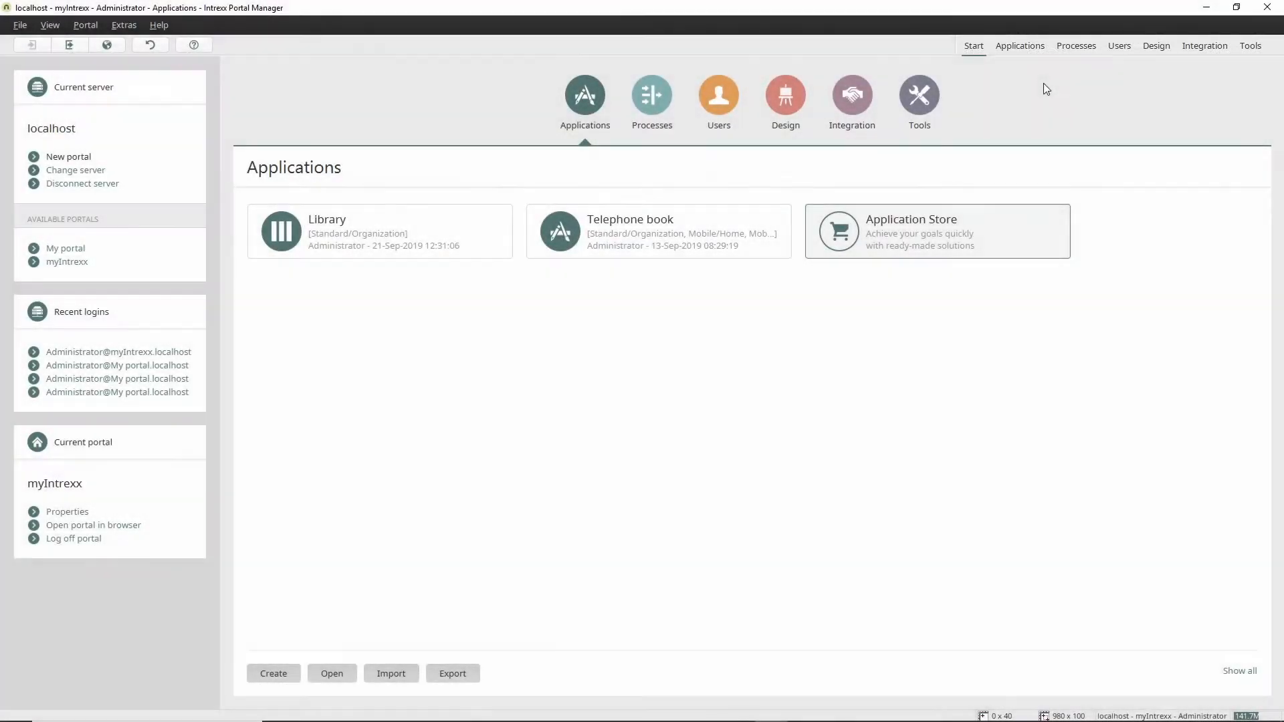
Create a new application from the Basic Application template and title it Library
click(273, 673)
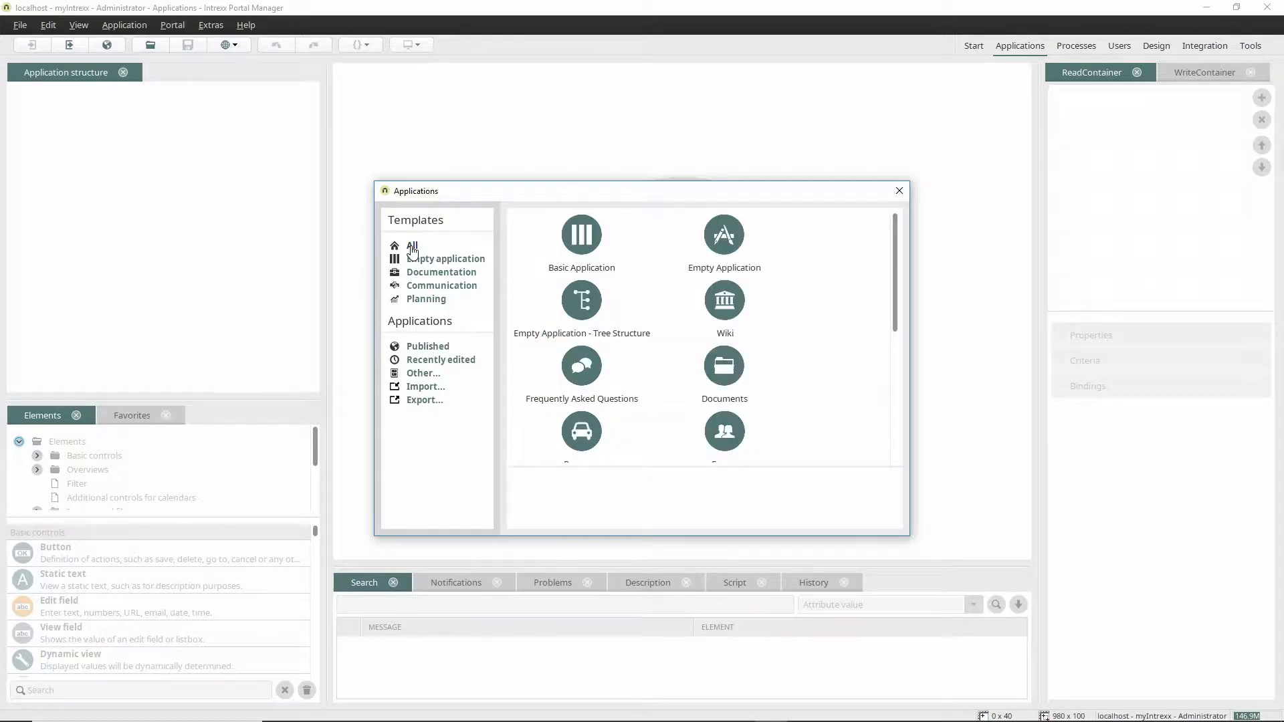
click(580, 239)
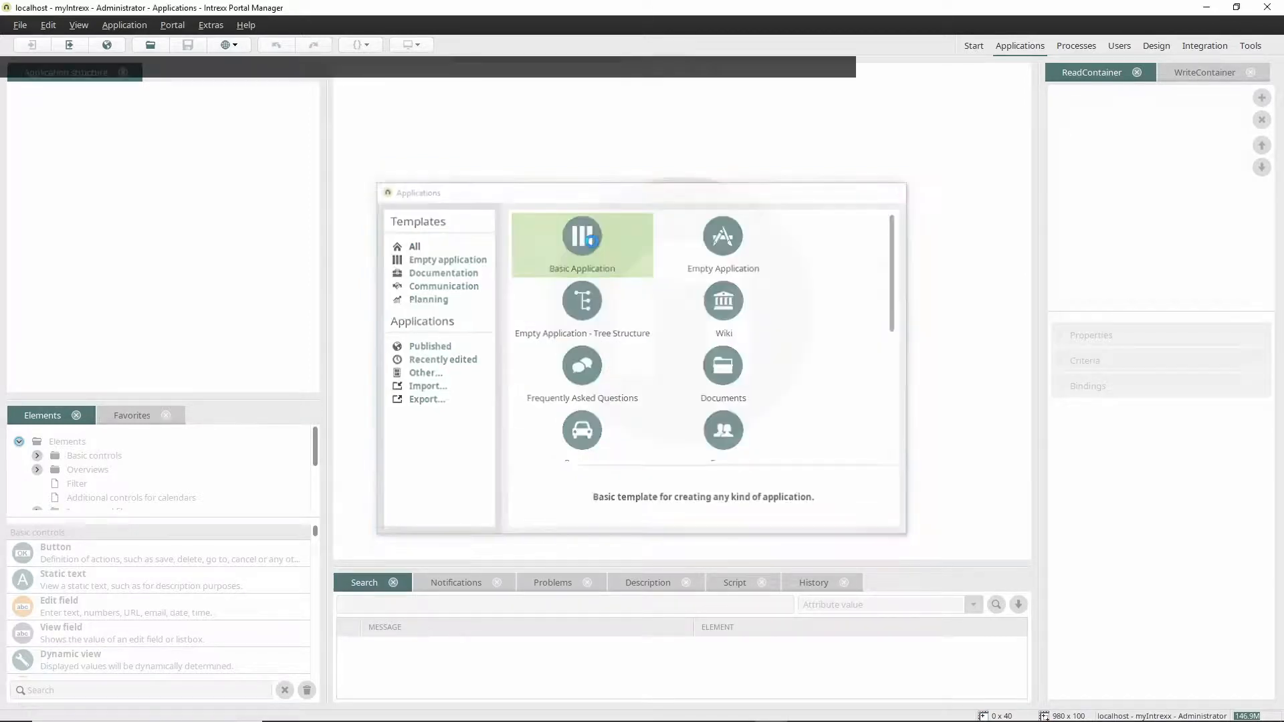
double_click(582, 240)
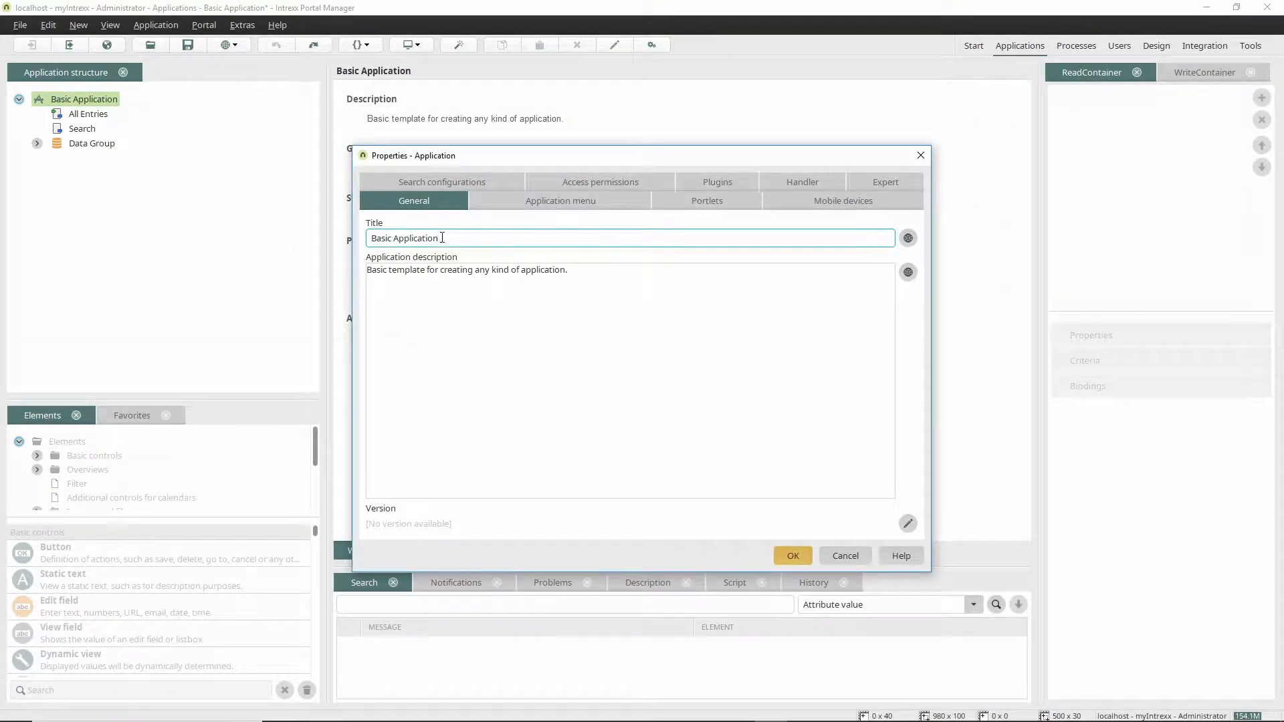
text(Library)
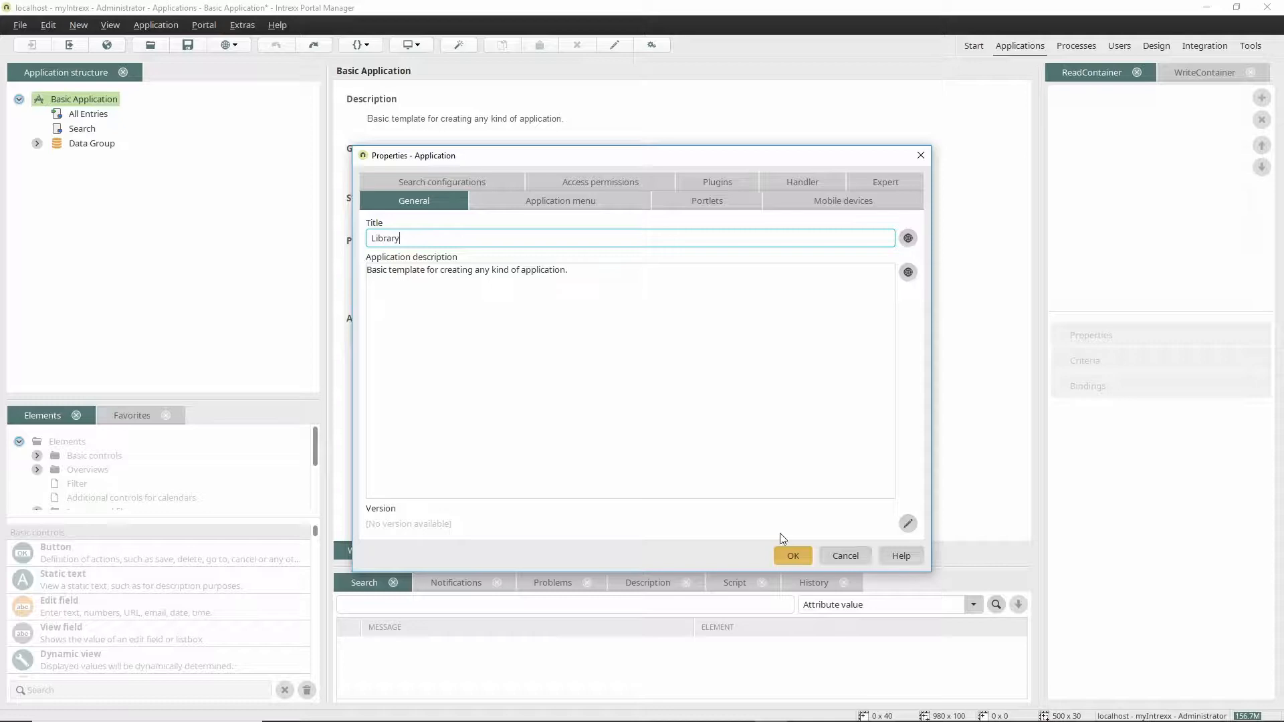
click(791, 555)
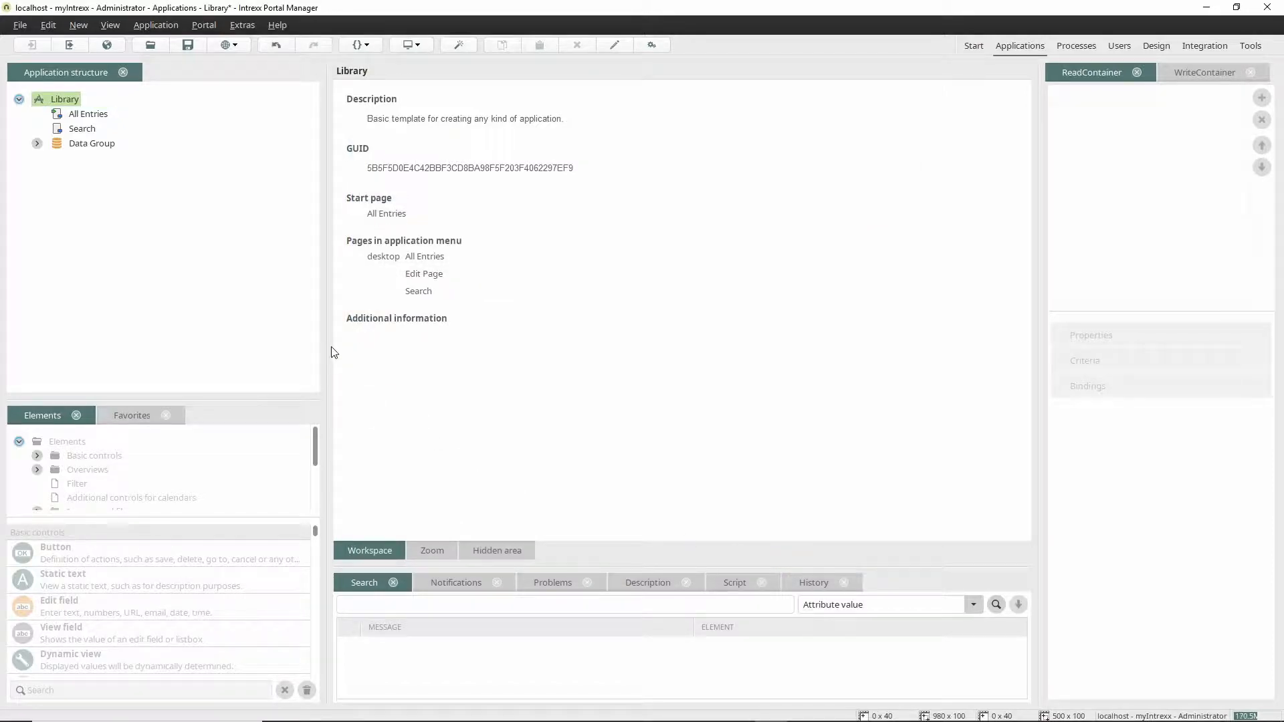
Rename the All Entries overview page to All books
click(88, 114)
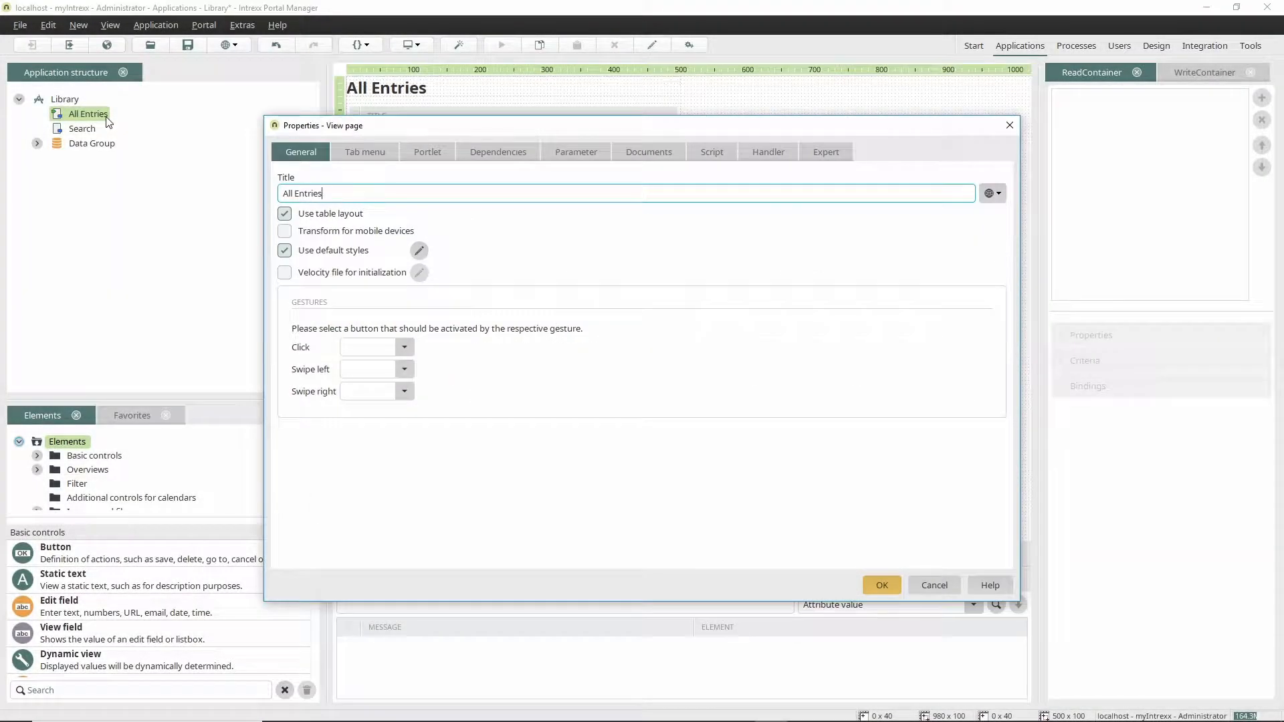
text(All books)
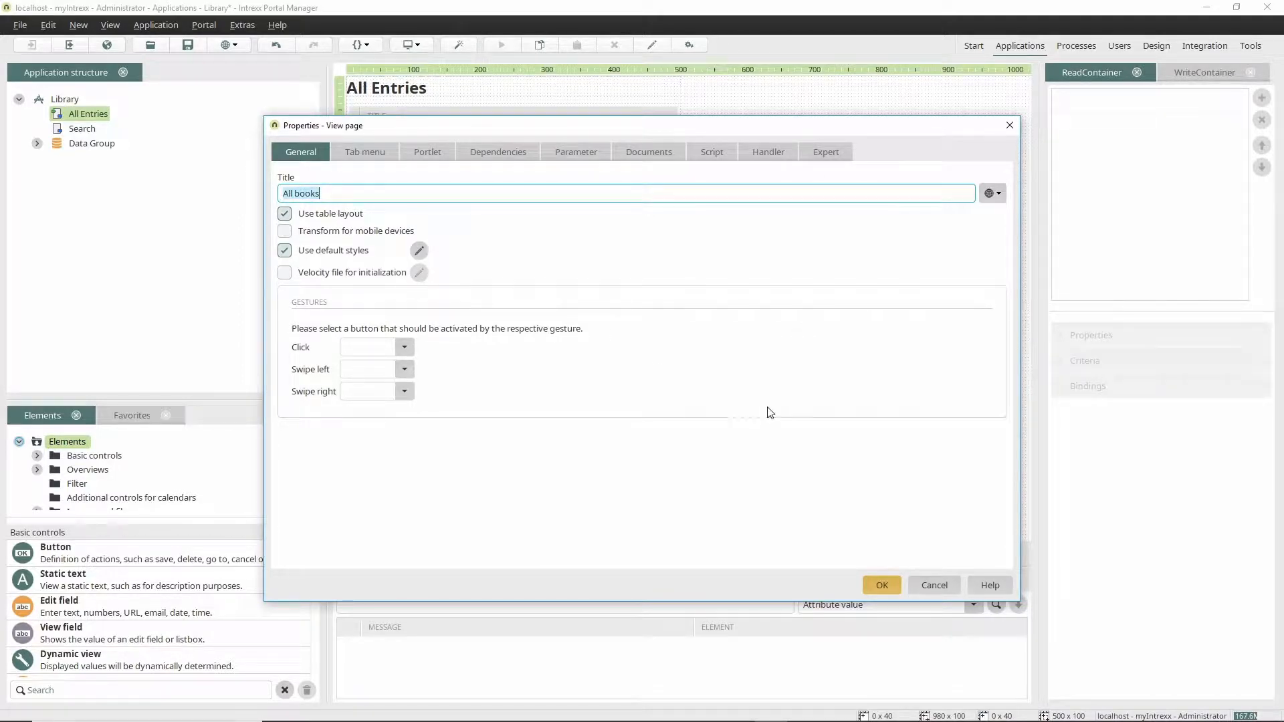
click(881, 584)
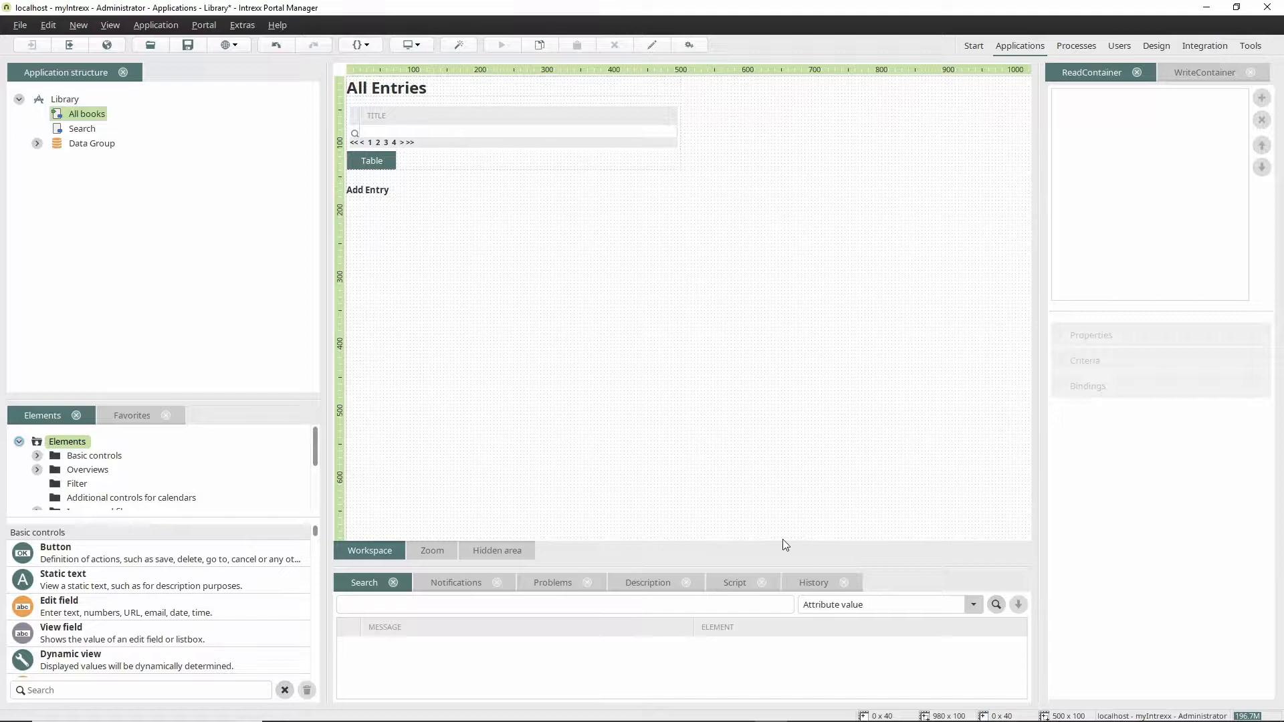
Change the page heading text to All books and show the Data Group details
double_click(385, 88)
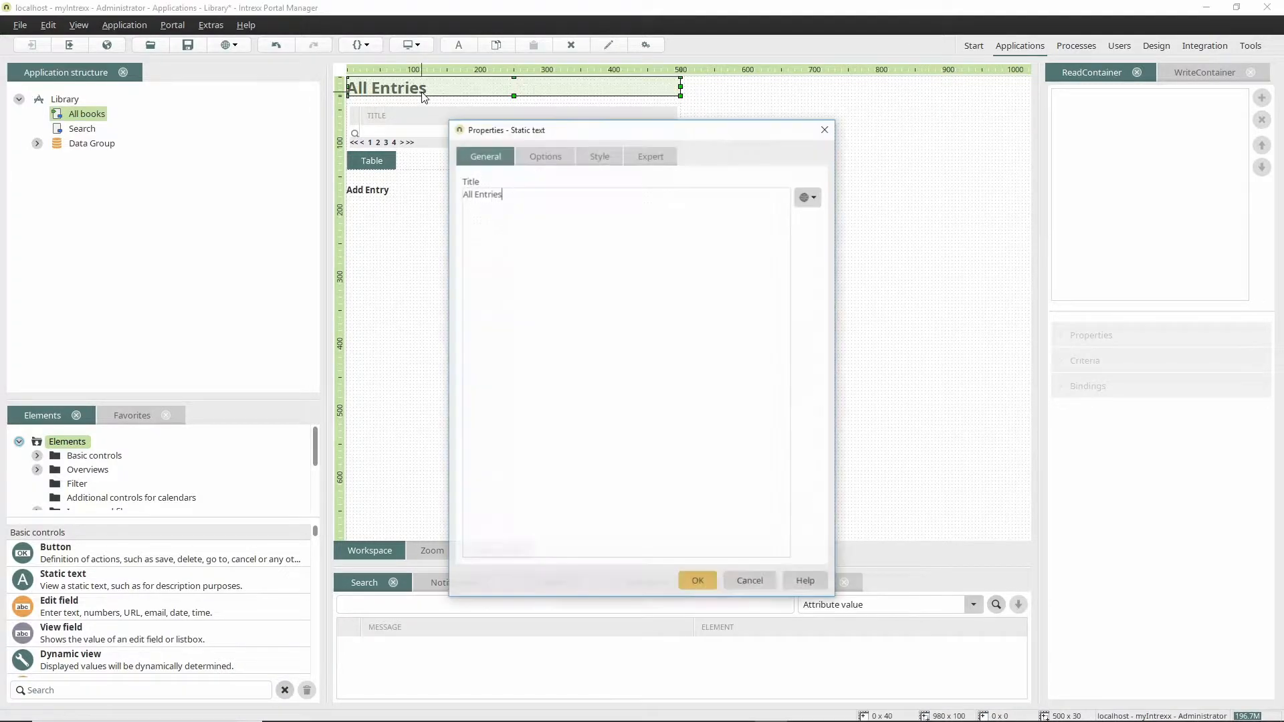
text(All books)
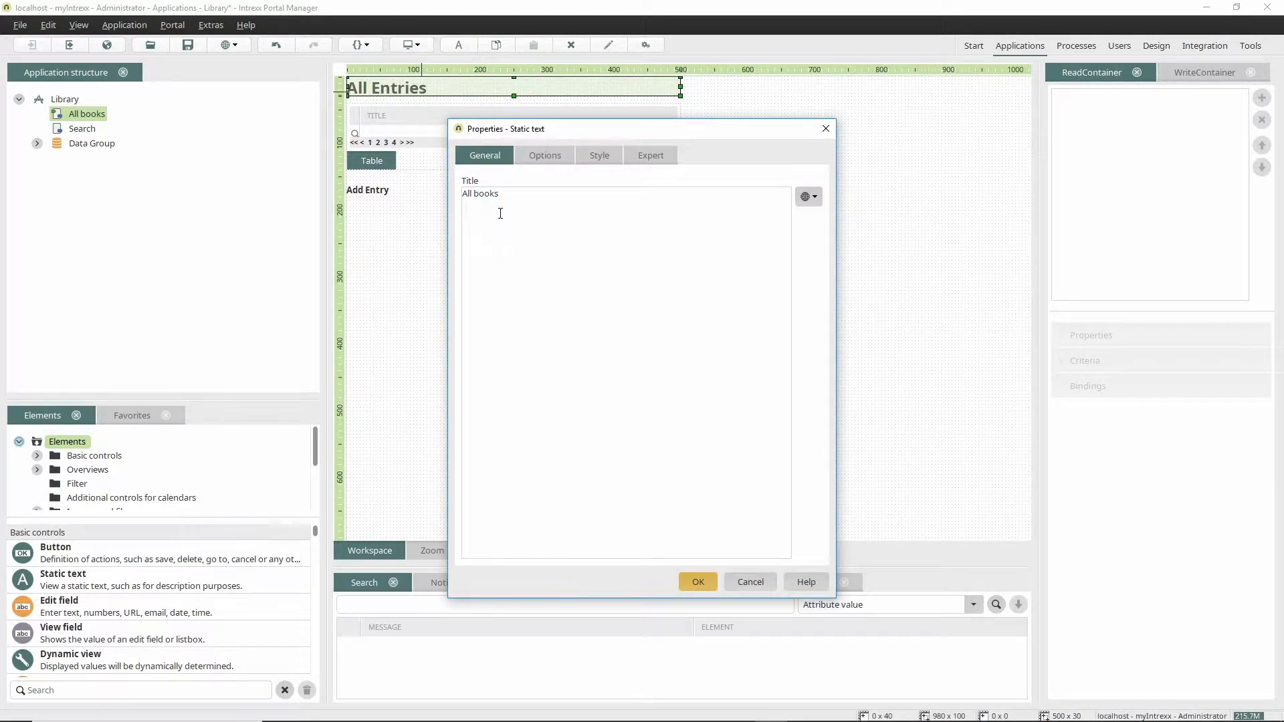
click(697, 582)
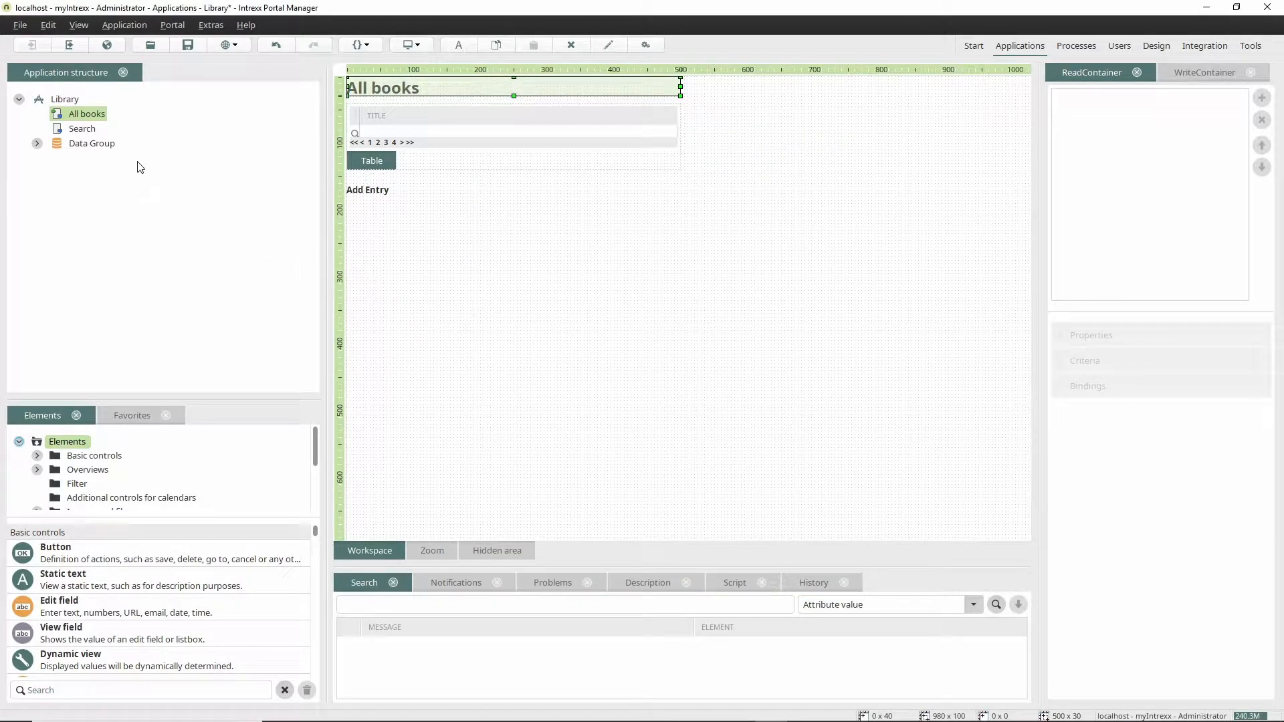
click(91, 143)
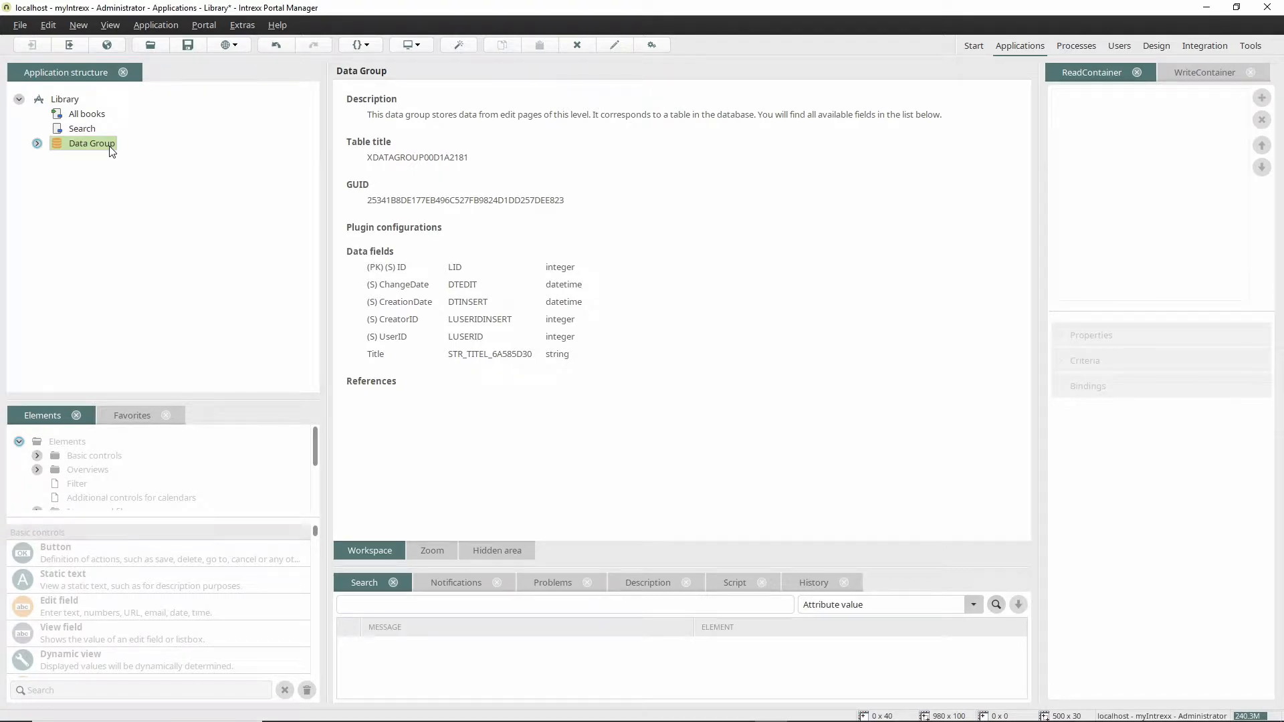
Rename the data group to Books and select its Edit Page
double_click(90, 143)
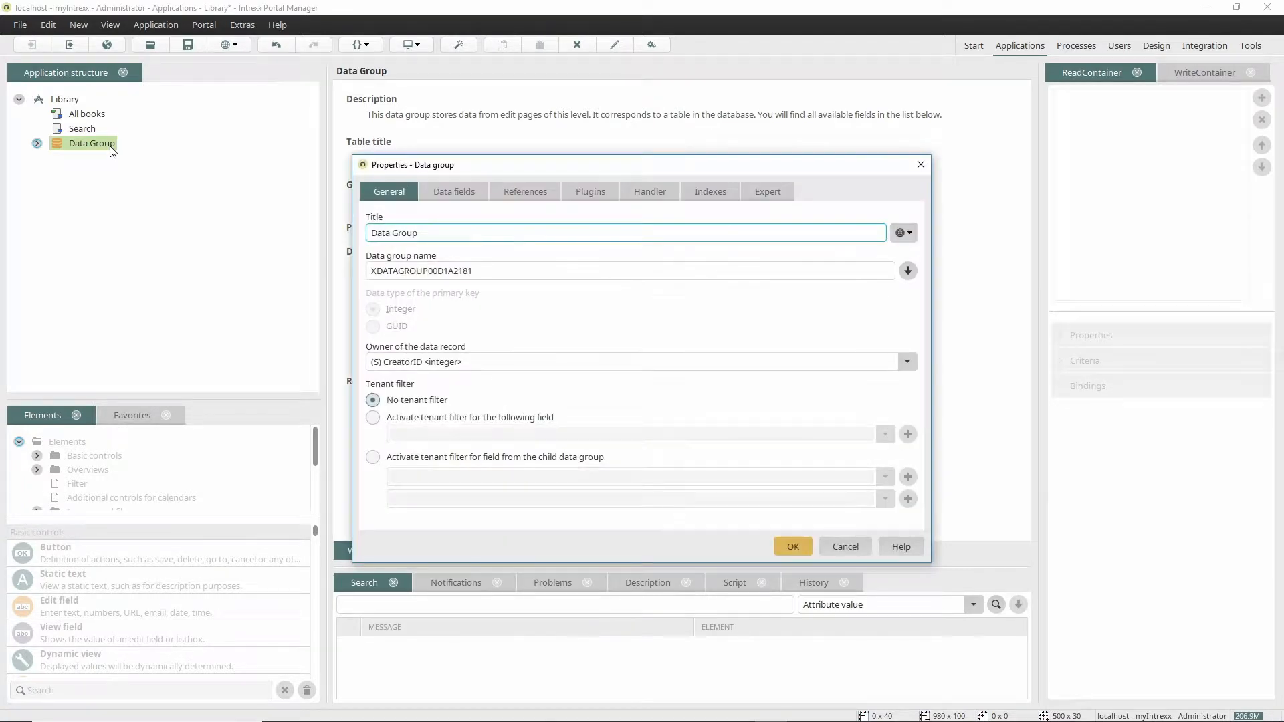
text(Books)
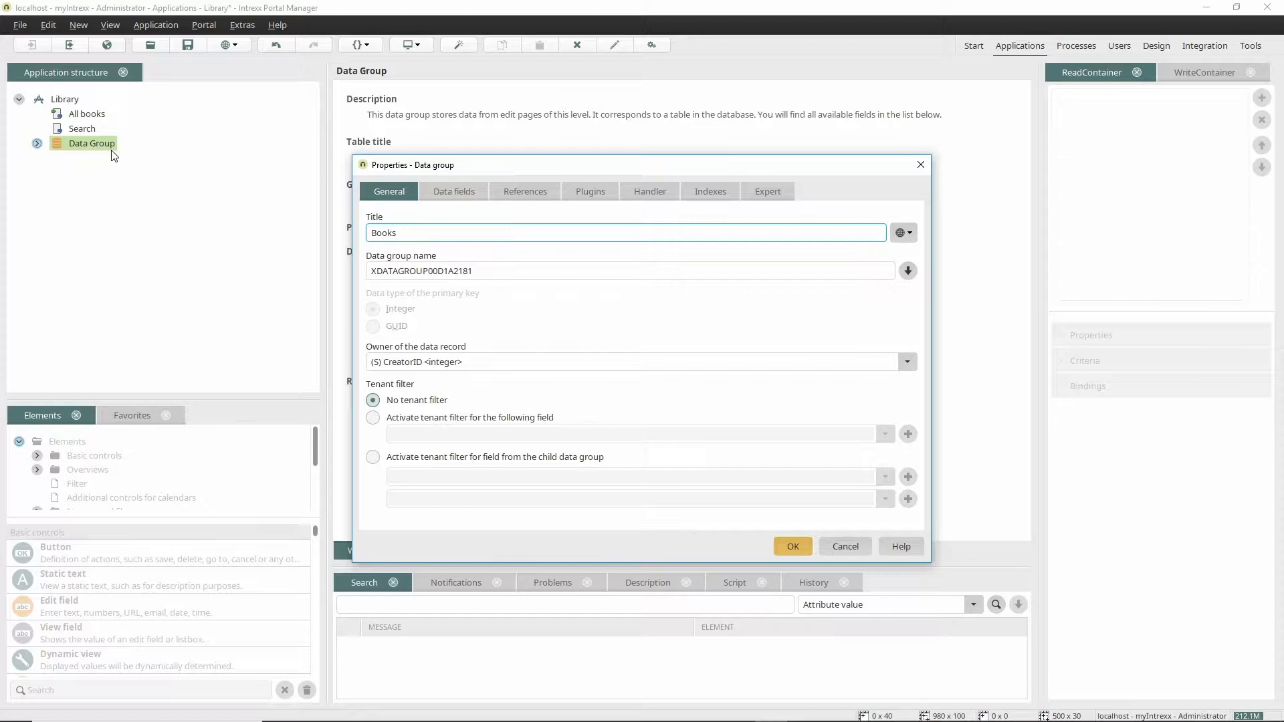
click(791, 546)
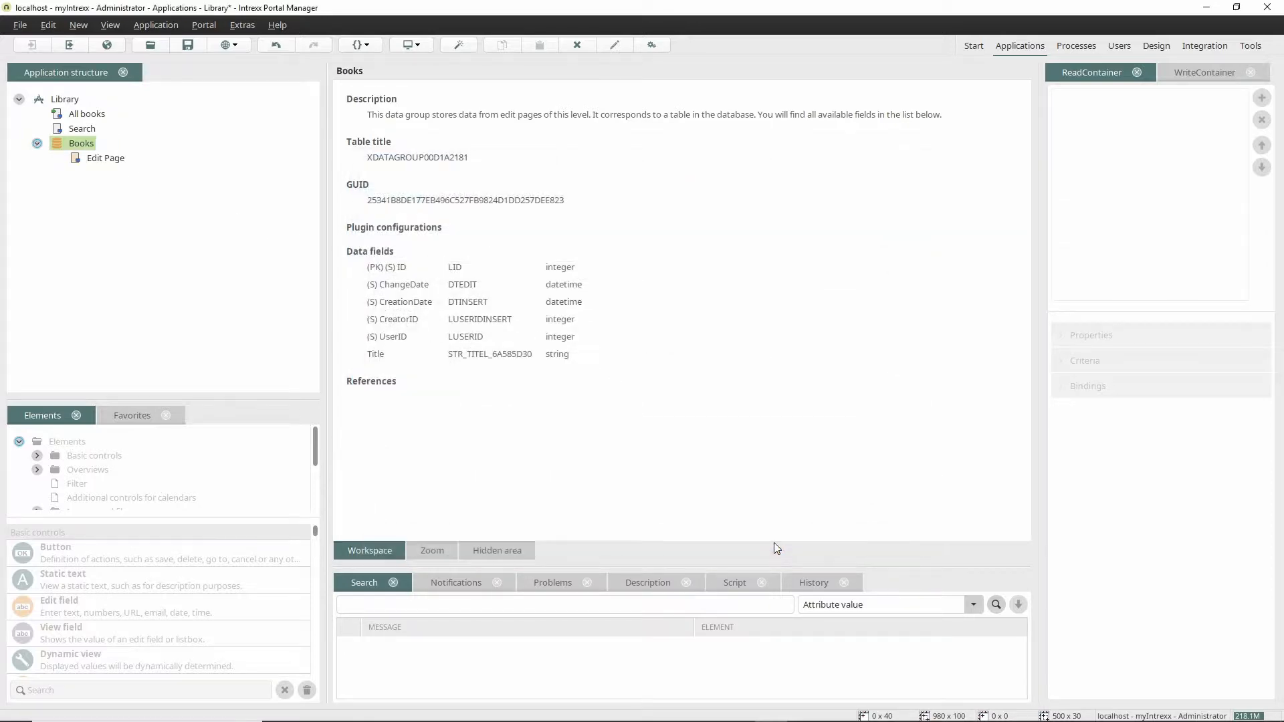
click(104, 158)
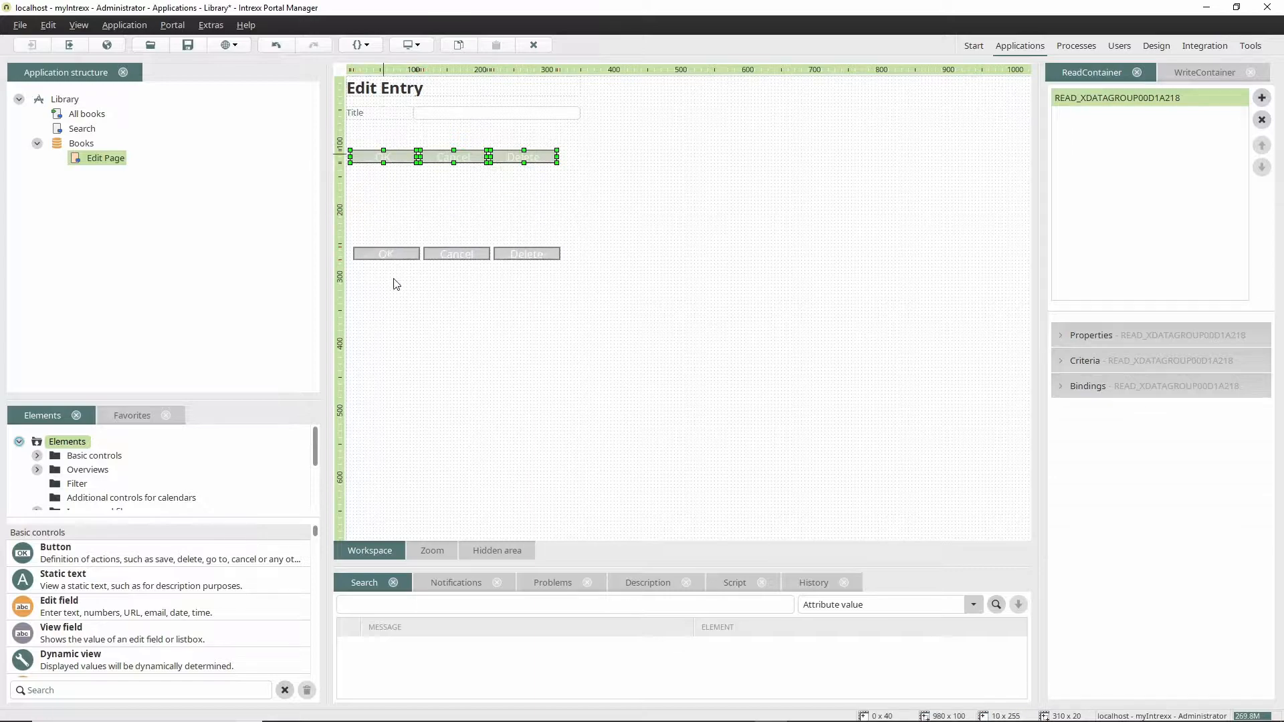
Delete the row of elements below the Title field on the Books edit page
click(396, 301)
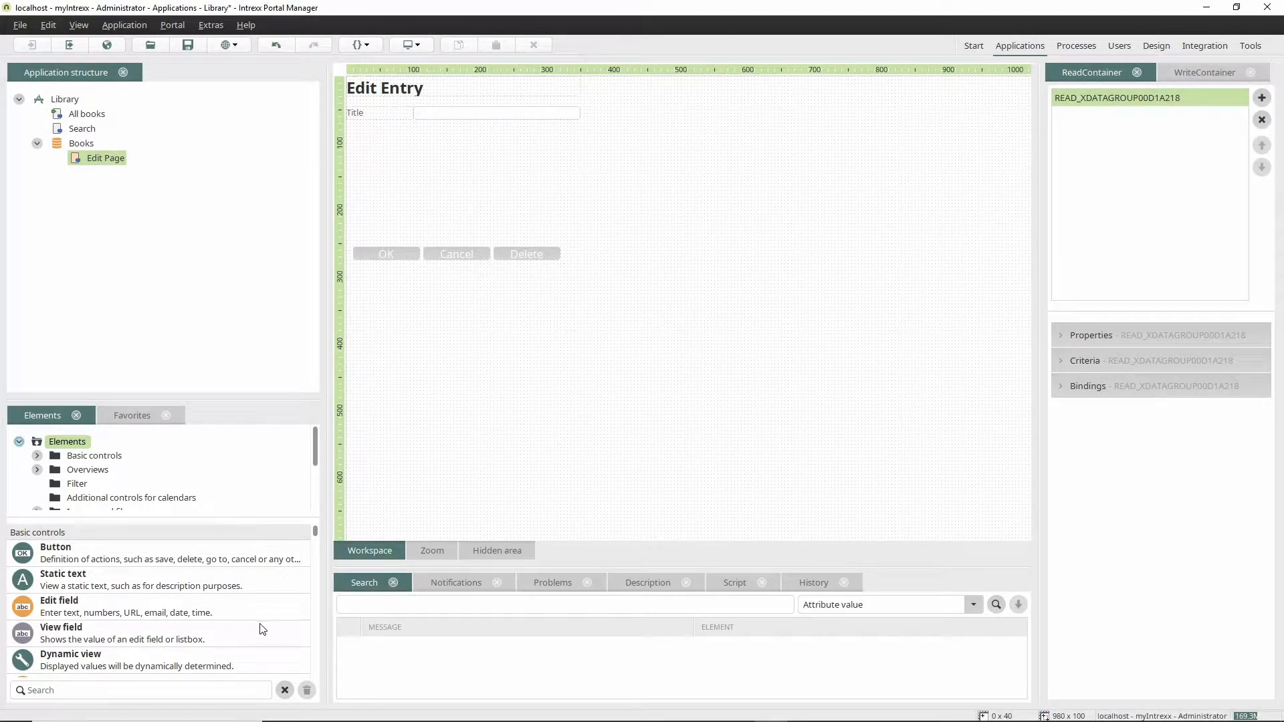
Add a Description text area with a new data field below Title and widen it to match Title
text(text)
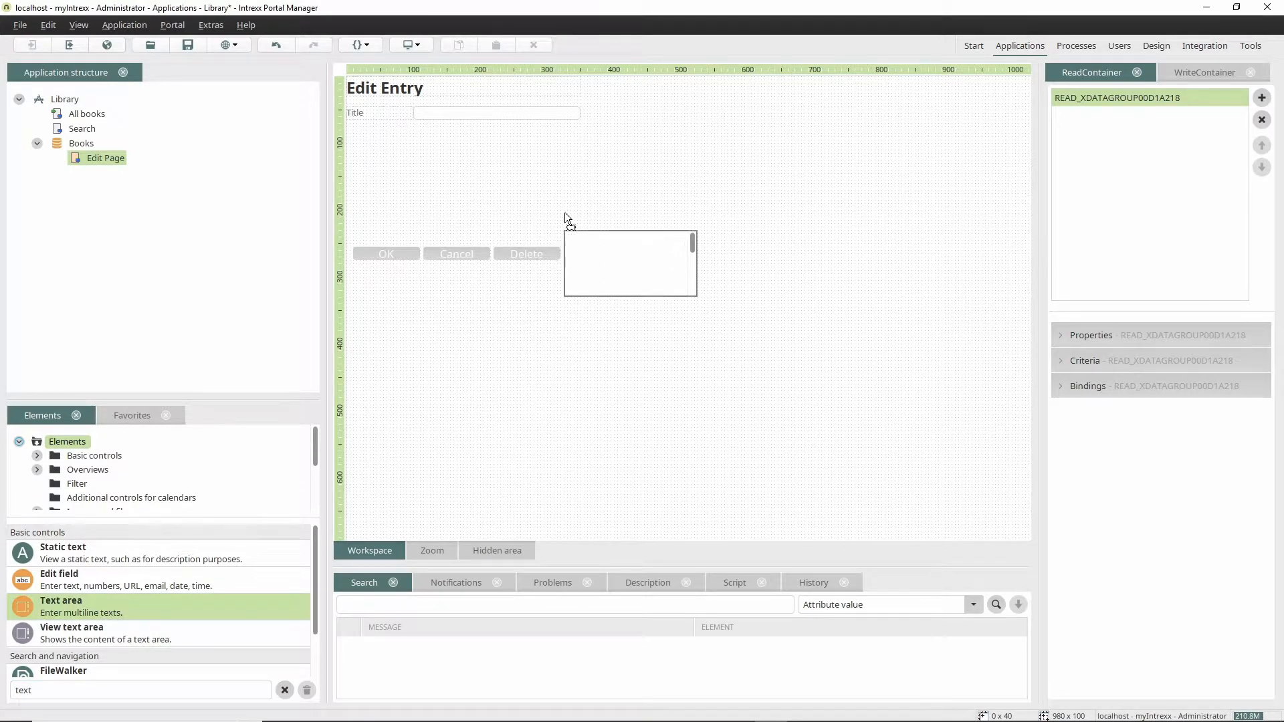
drag(630, 264, 479, 155)
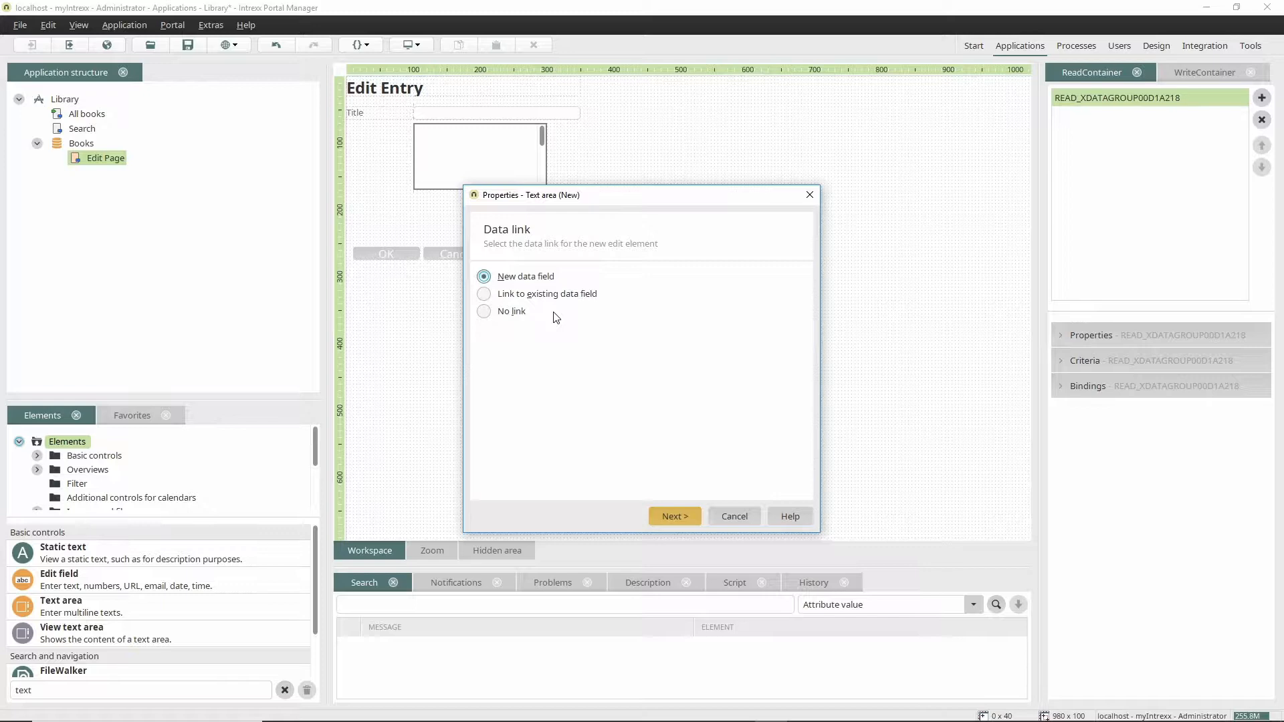
click(674, 516)
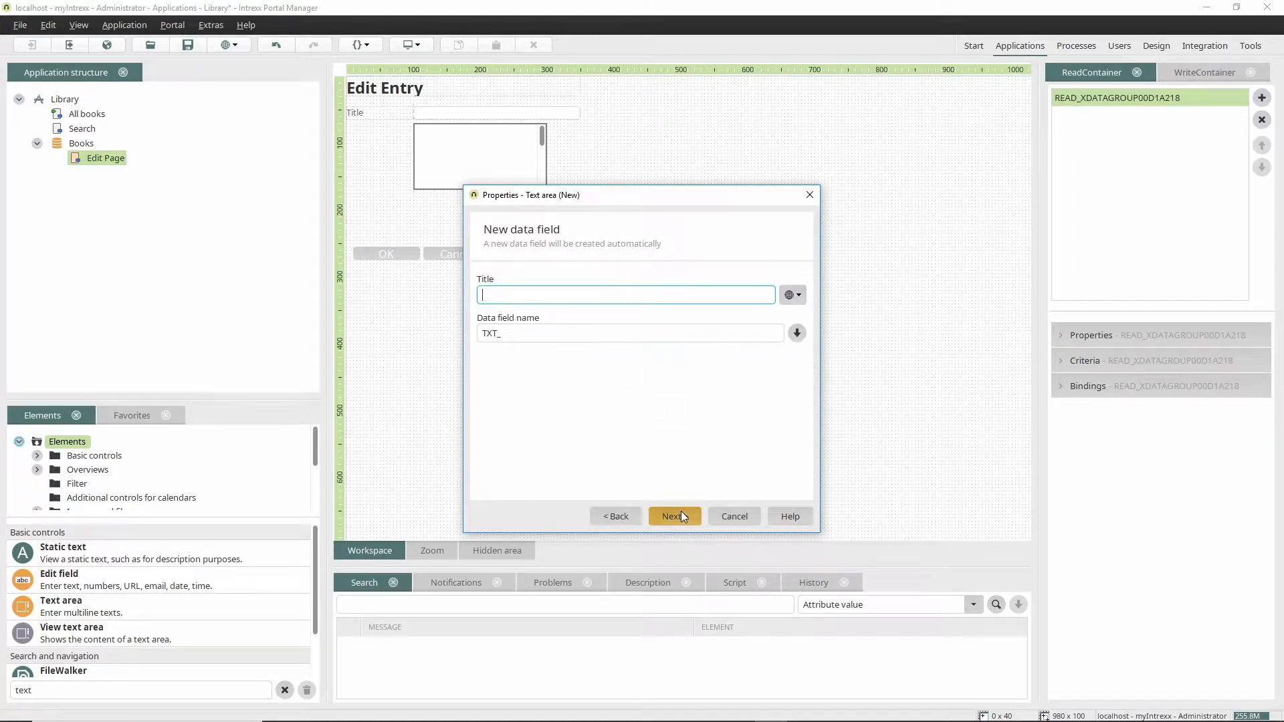
text(Description)
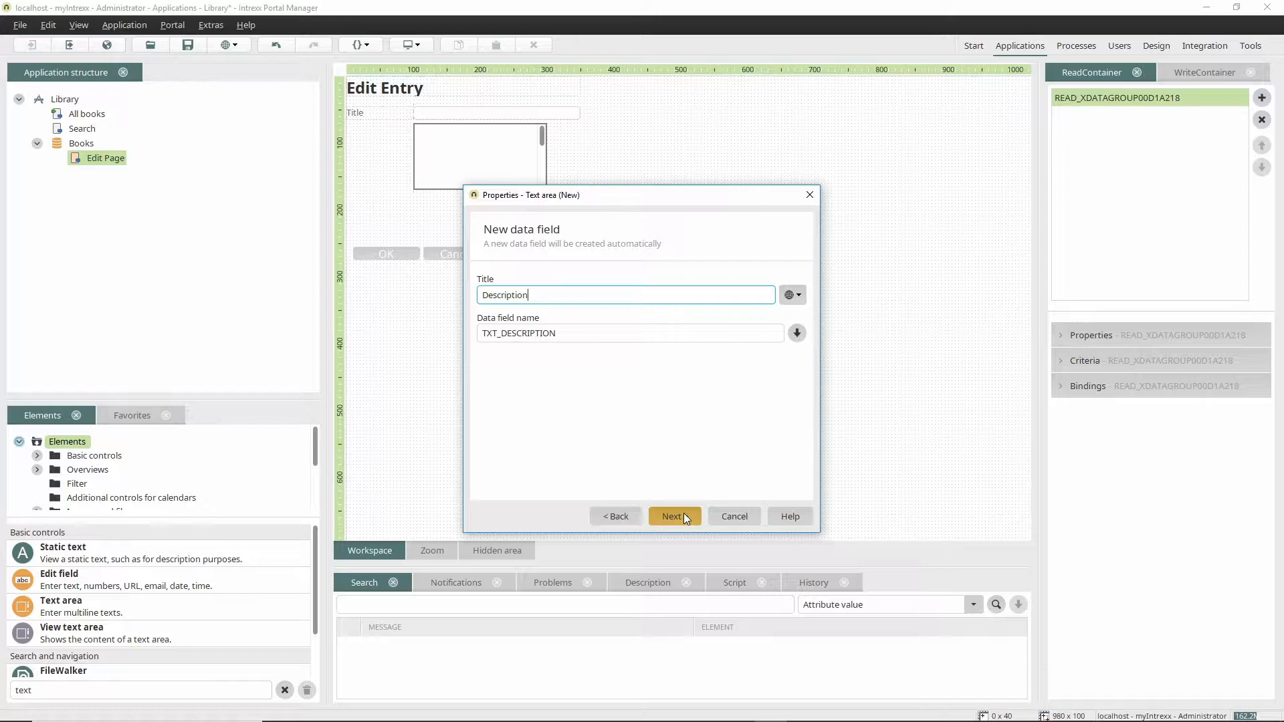
click(673, 517)
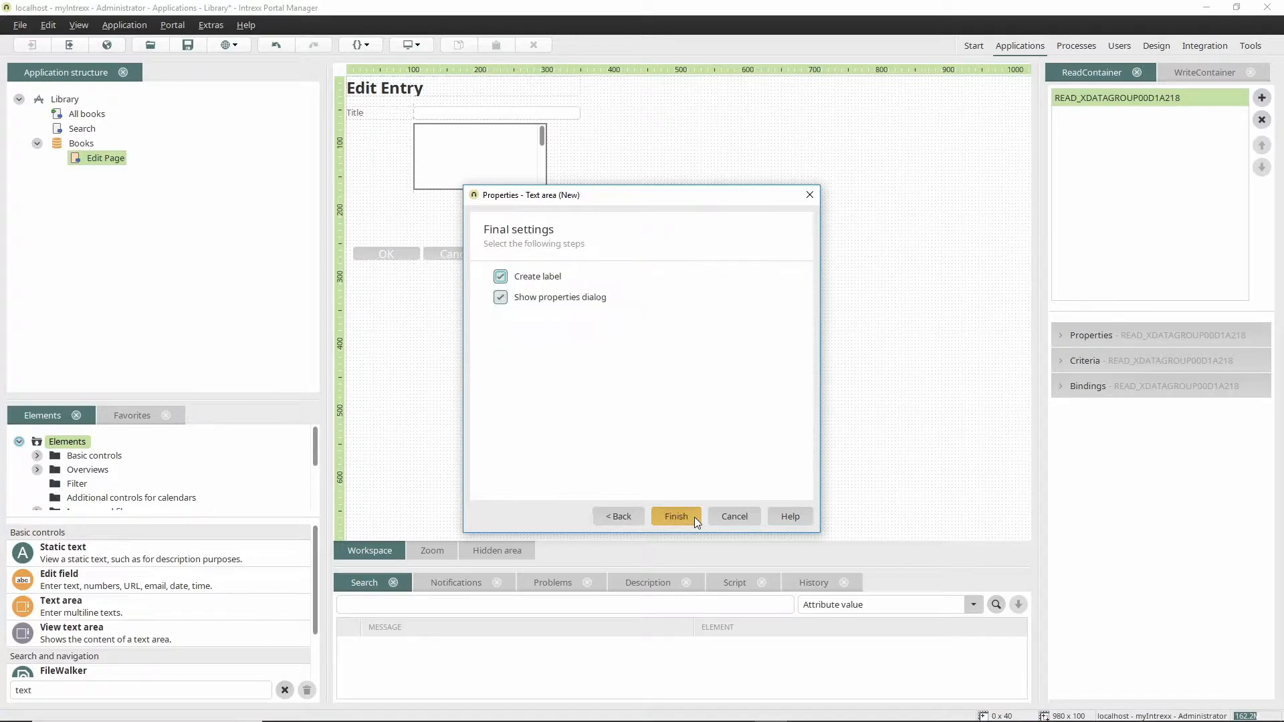
click(674, 516)
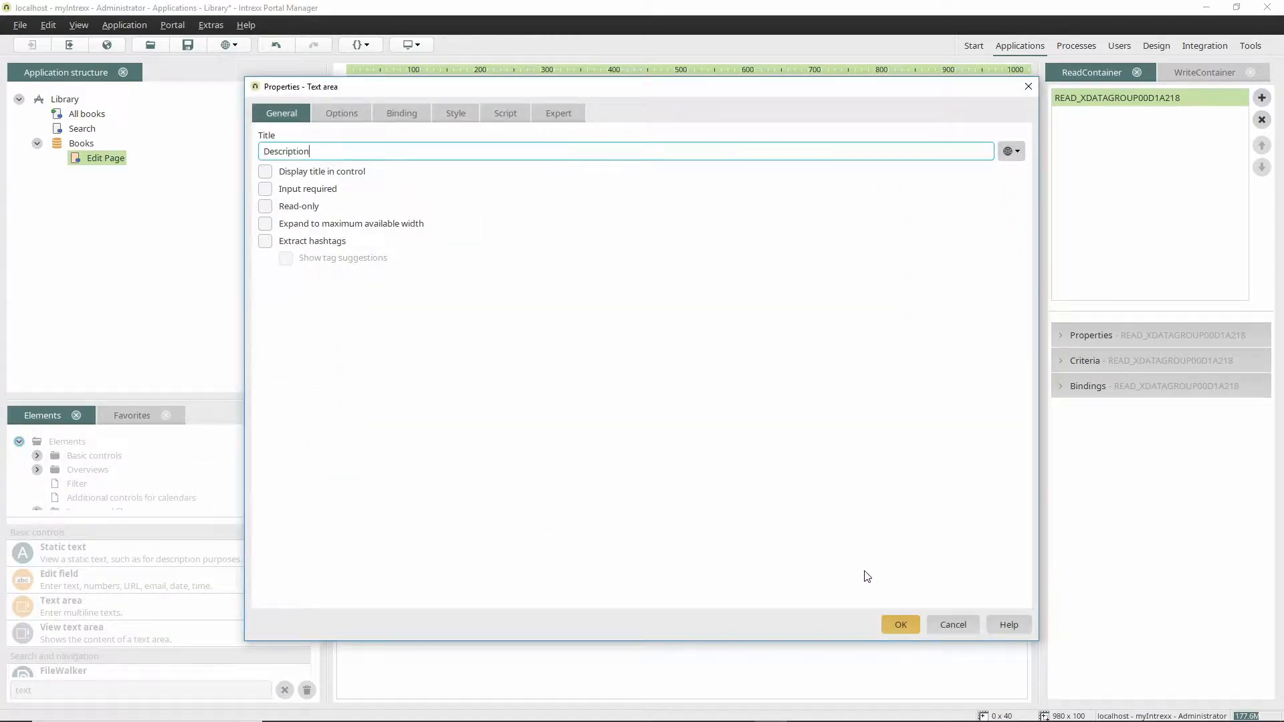
click(899, 625)
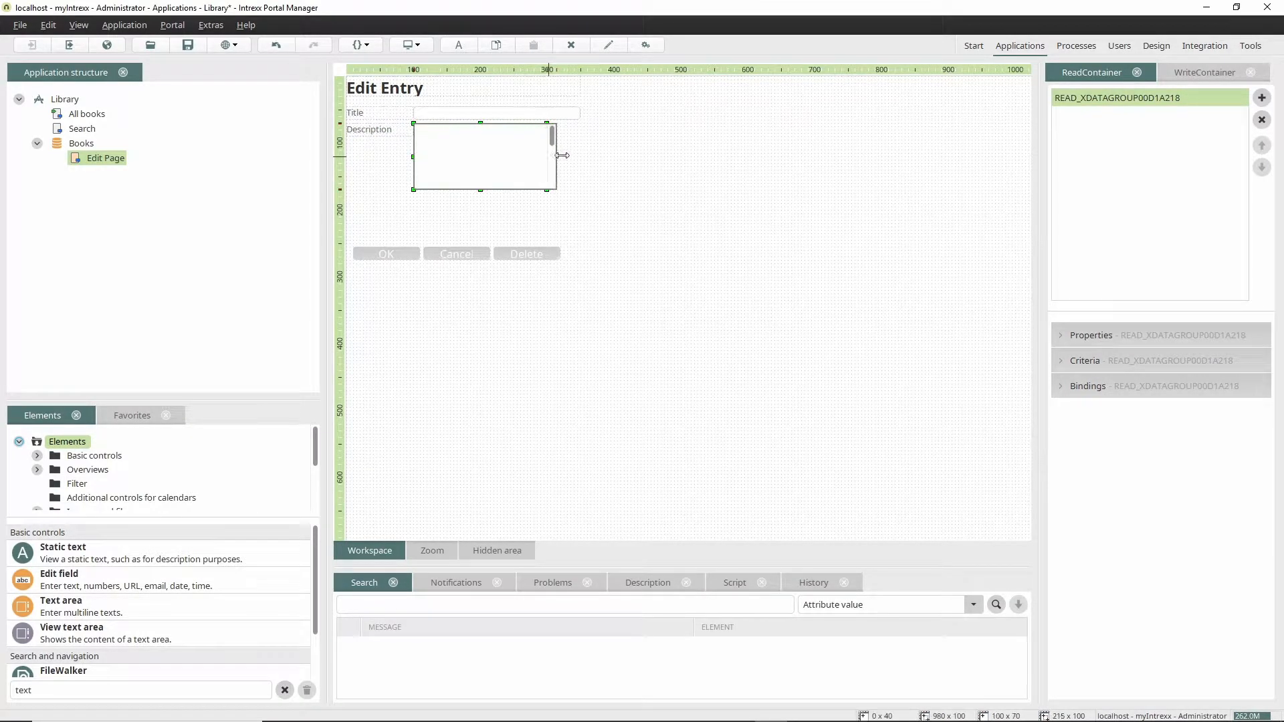
drag(553, 155, 579, 155)
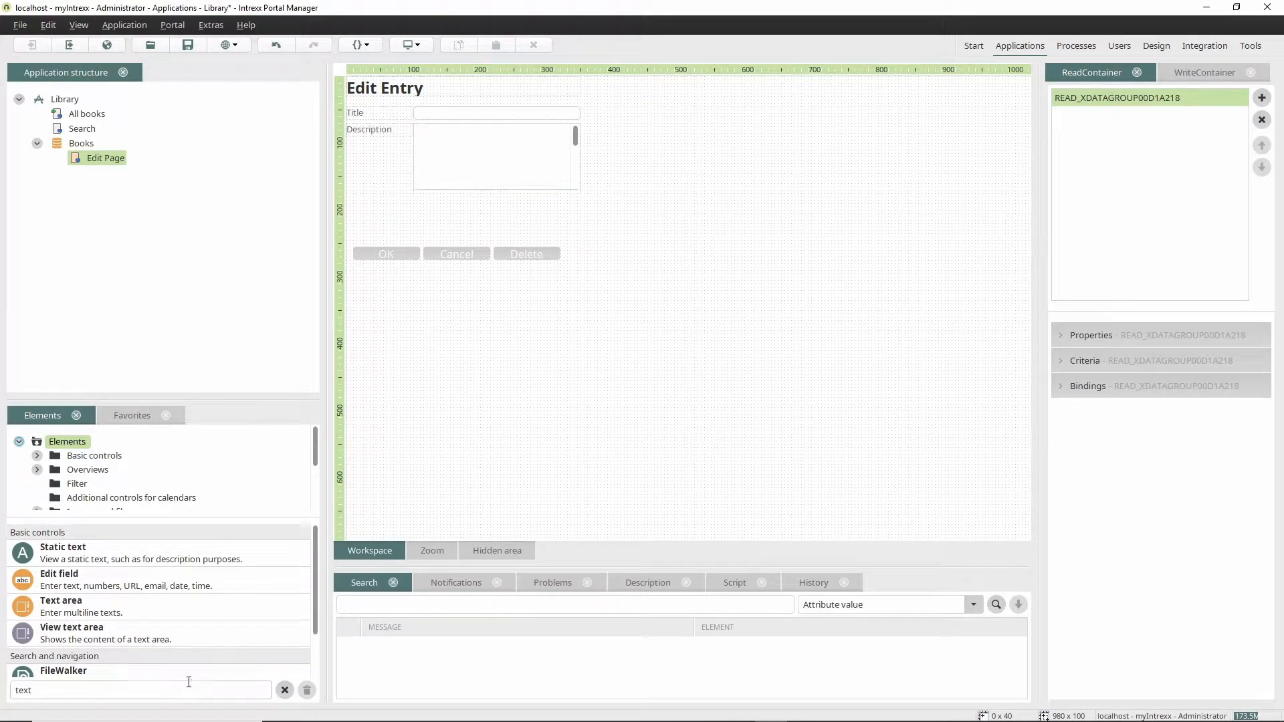
Place a file selection field titled Cover on the edit page below Description
text(file)
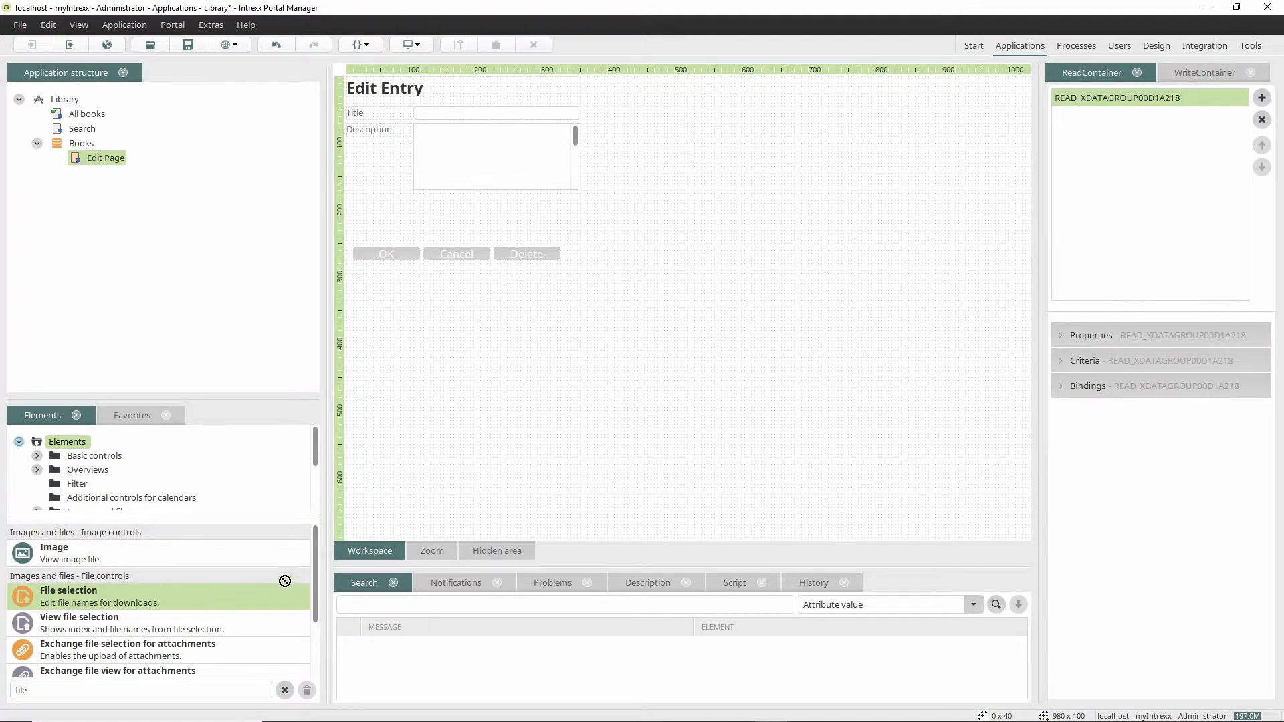
drag(68, 590, 590, 201)
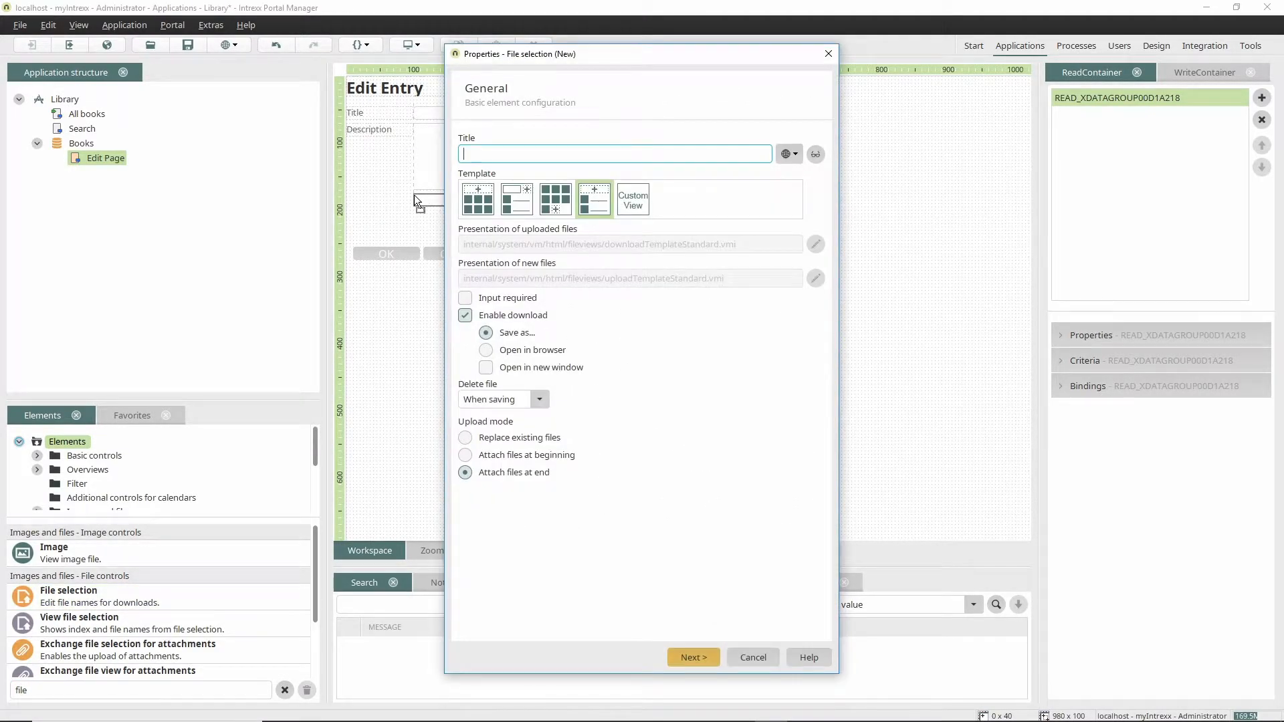
text(Cover)
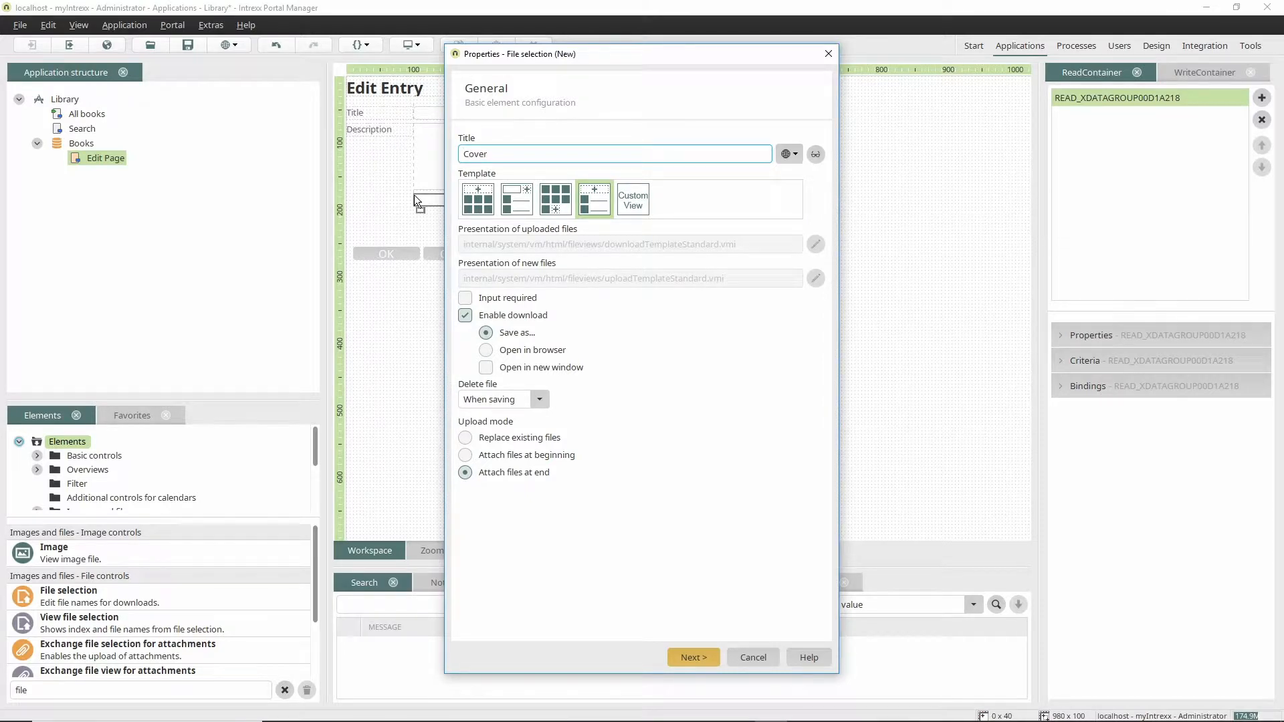
click(691, 656)
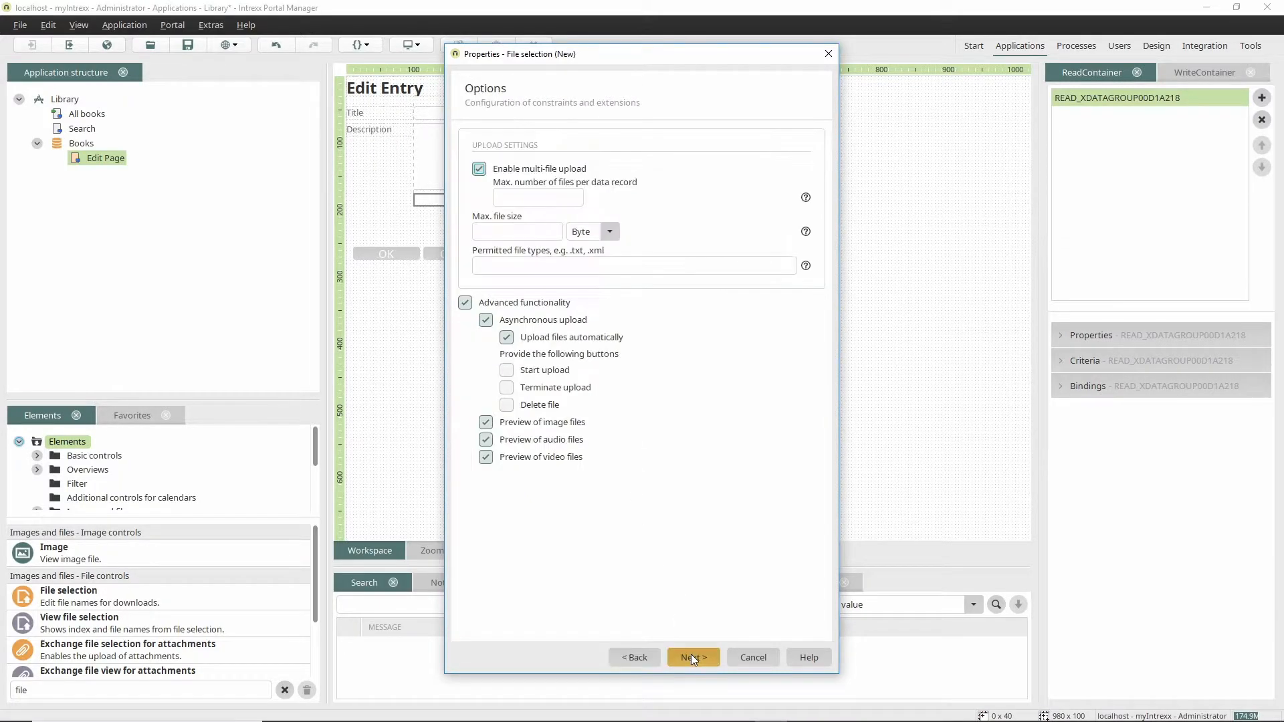
click(692, 656)
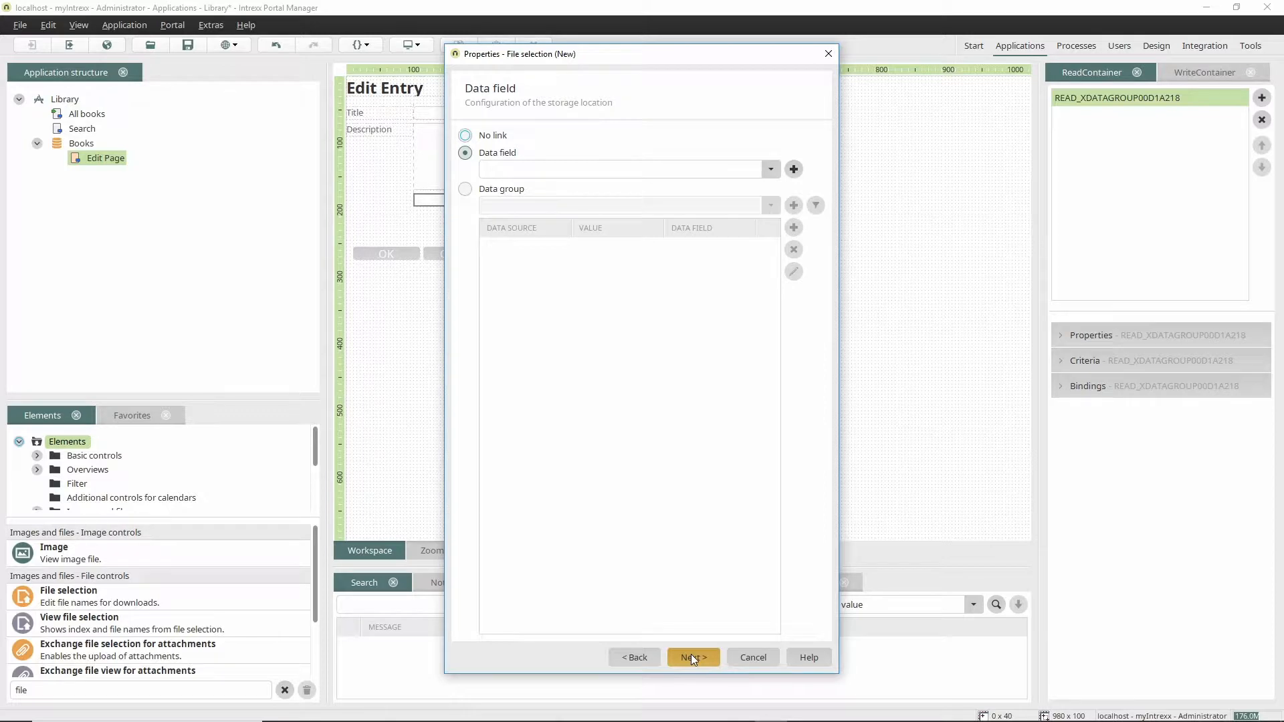
Store the uploads in a new Cover data field and finish the file selection wizard
click(793, 168)
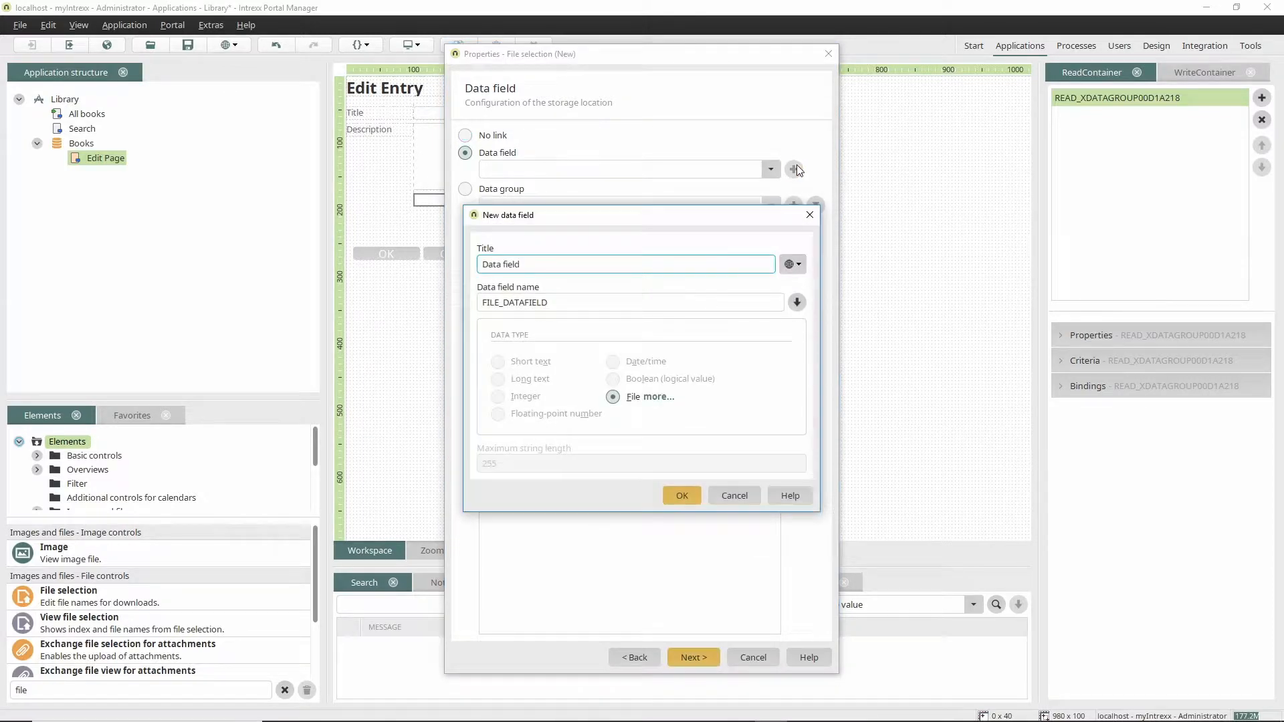
text(Cover)
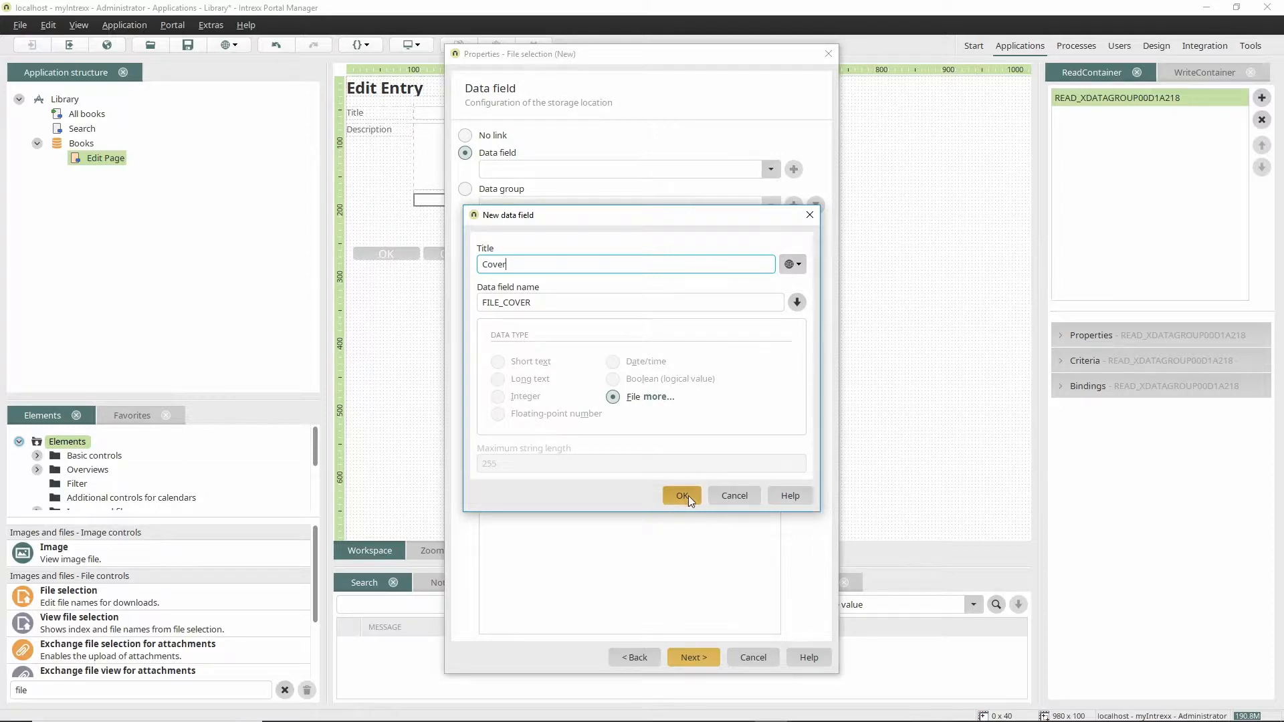
click(681, 495)
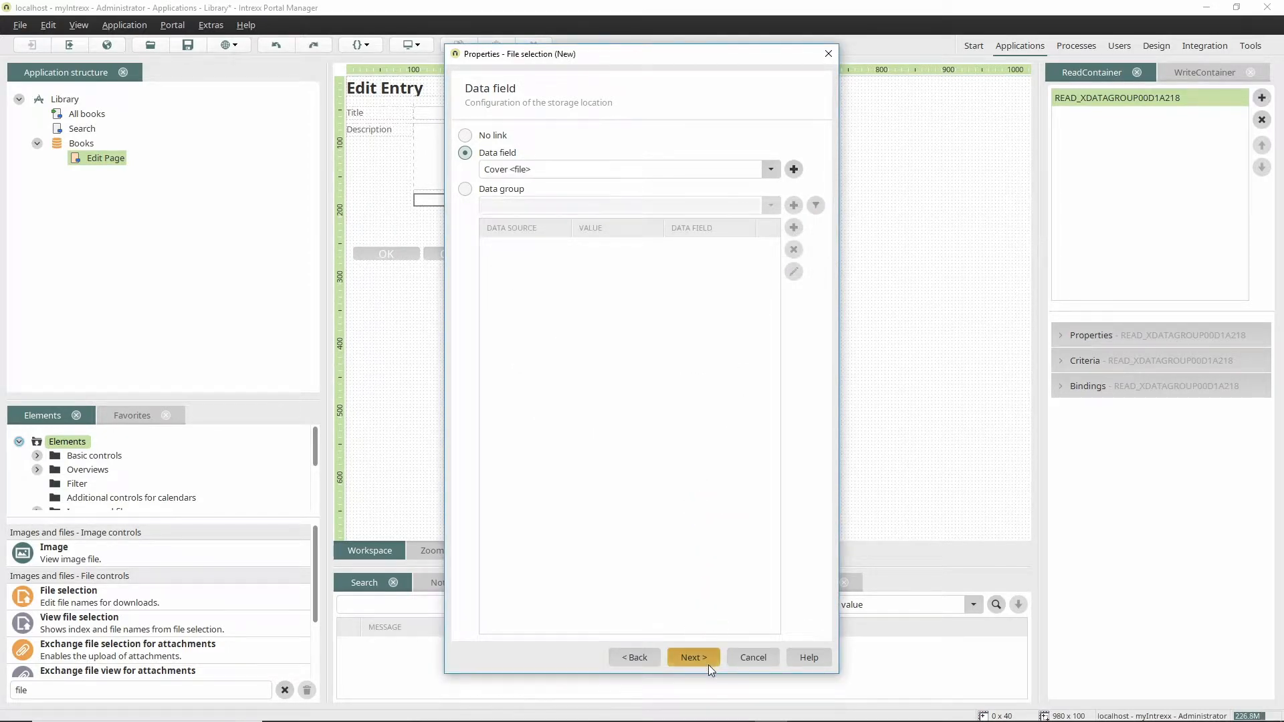
click(691, 657)
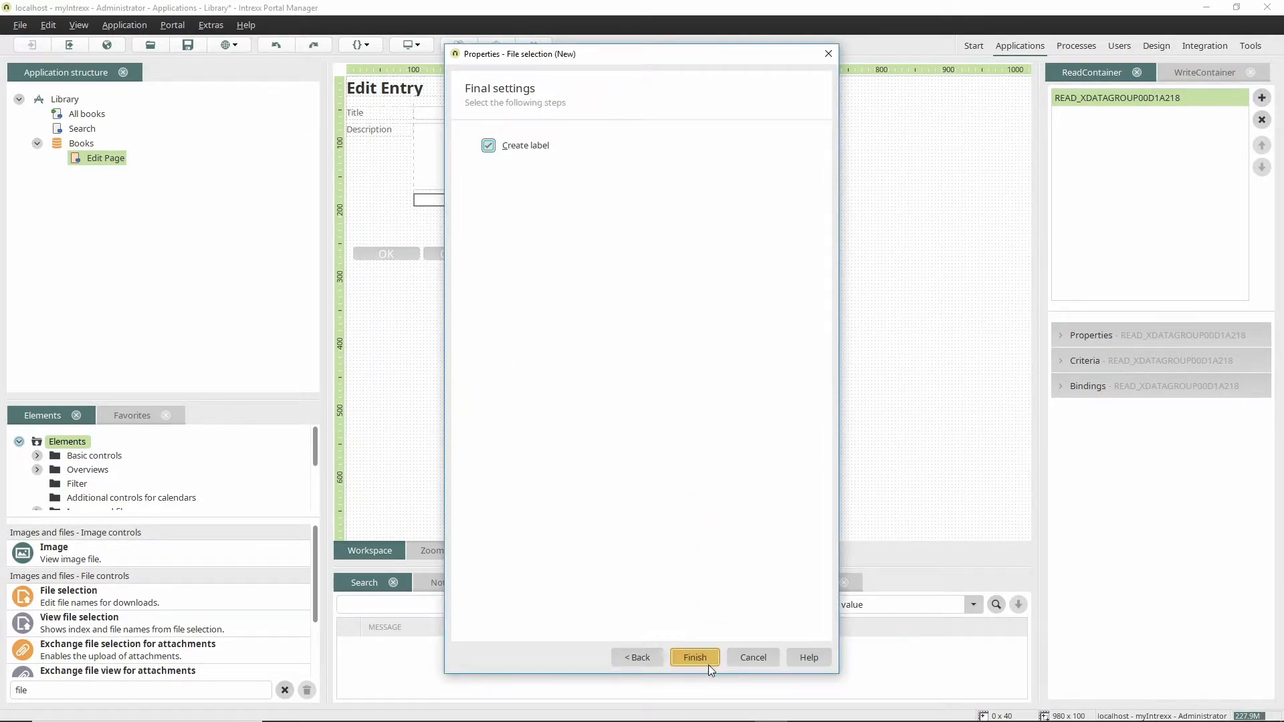
click(694, 658)
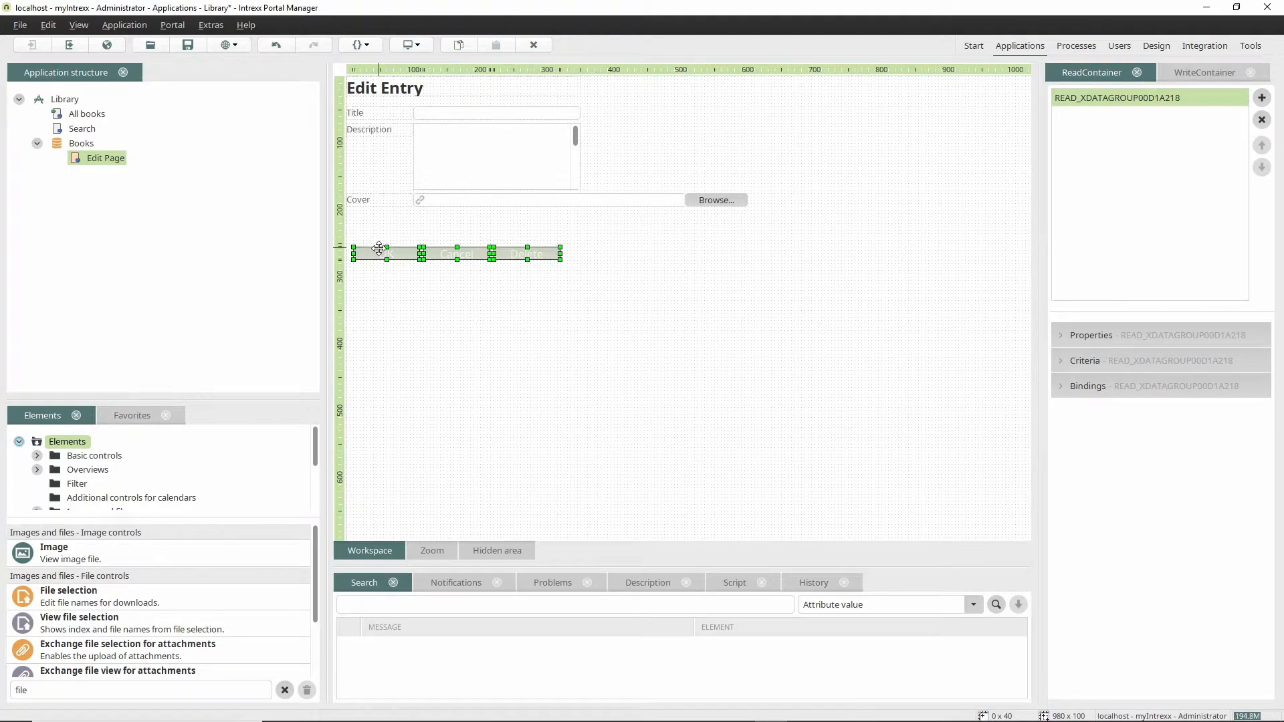
Move the OK/Cancel/Delete buttons under Cover, widen Title and Description to Cover's width, and go to All books
drag(379, 252, 377, 219)
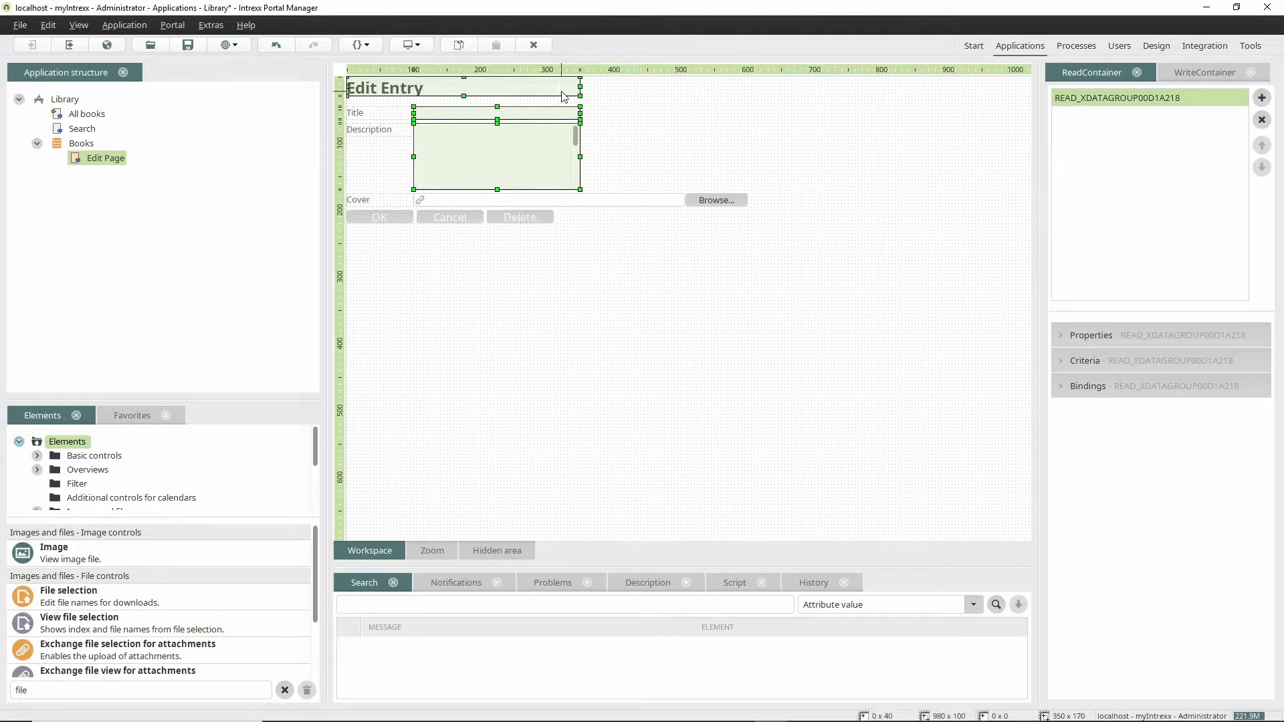
drag(582, 97, 745, 90)
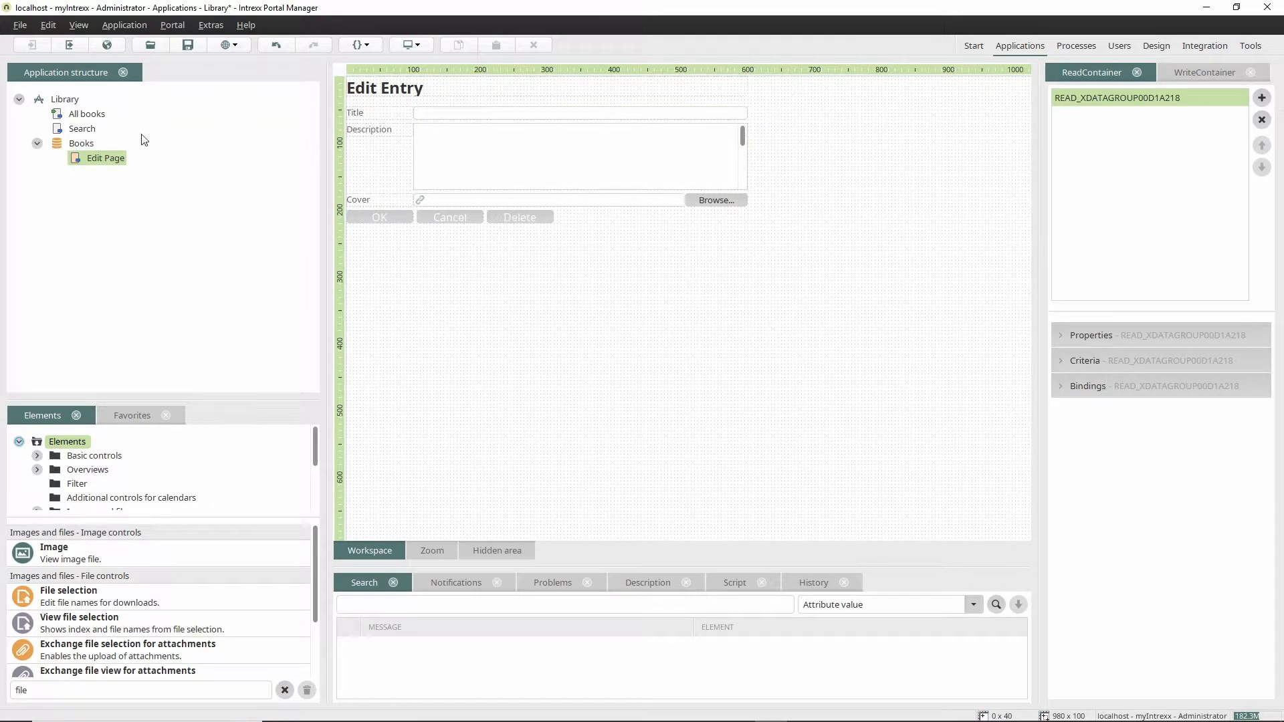
click(86, 113)
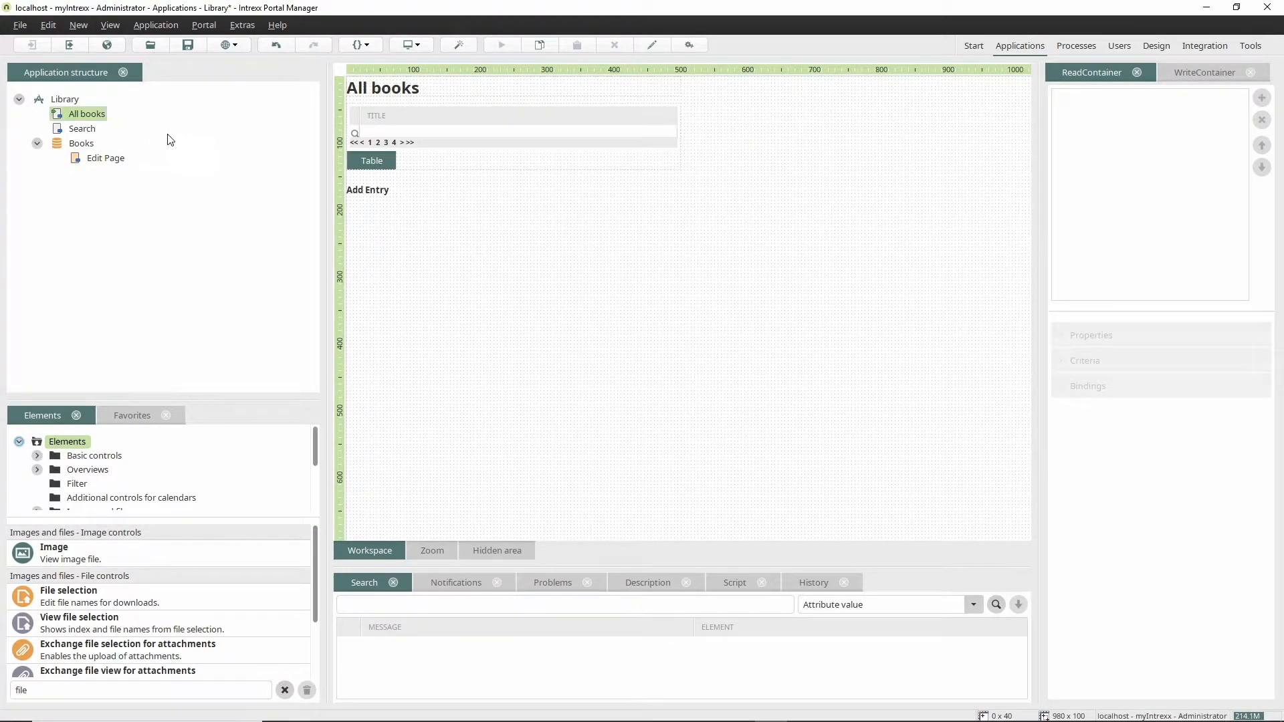
Add the Cover and Description data fields as columns in the All books table
double_click(370, 161)
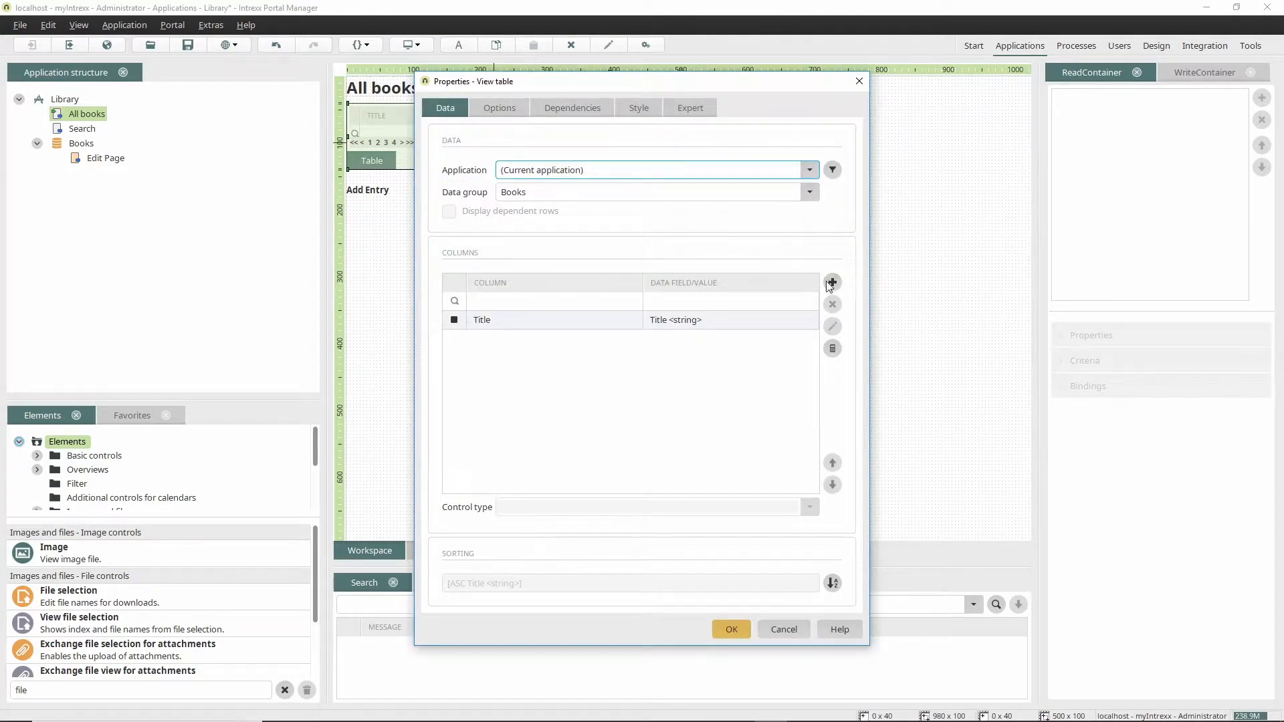
click(832, 282)
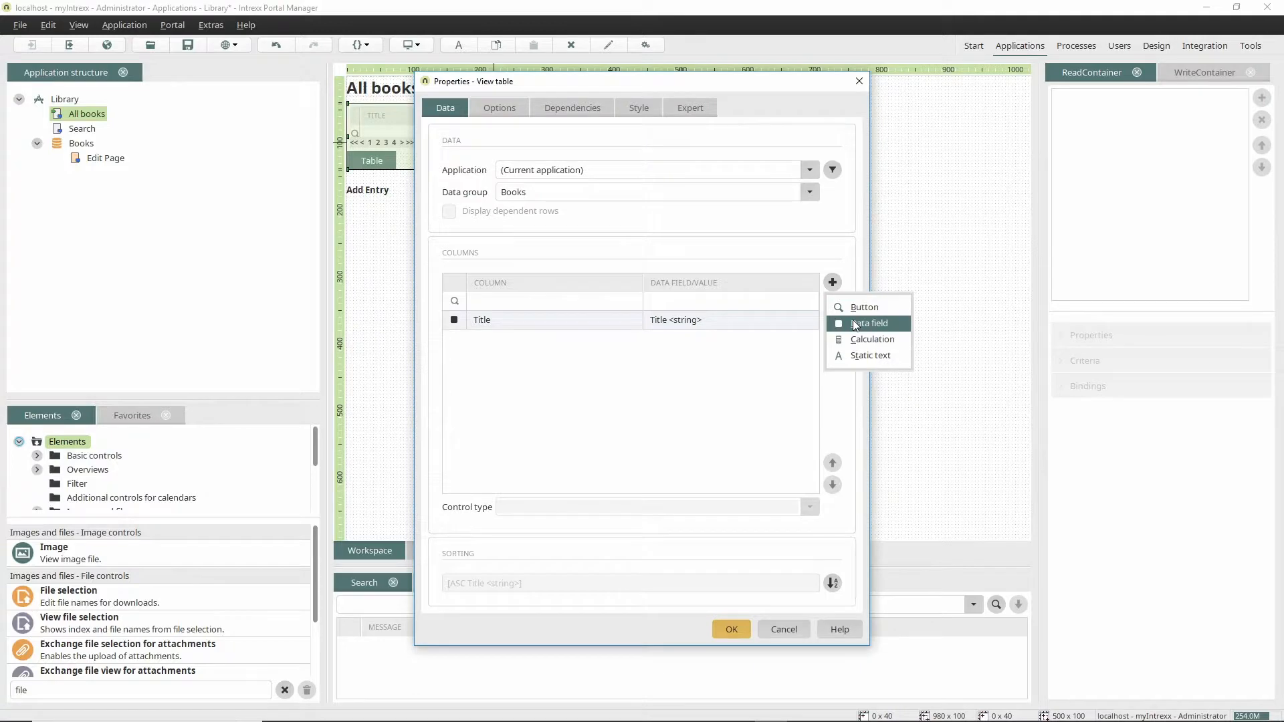
click(869, 322)
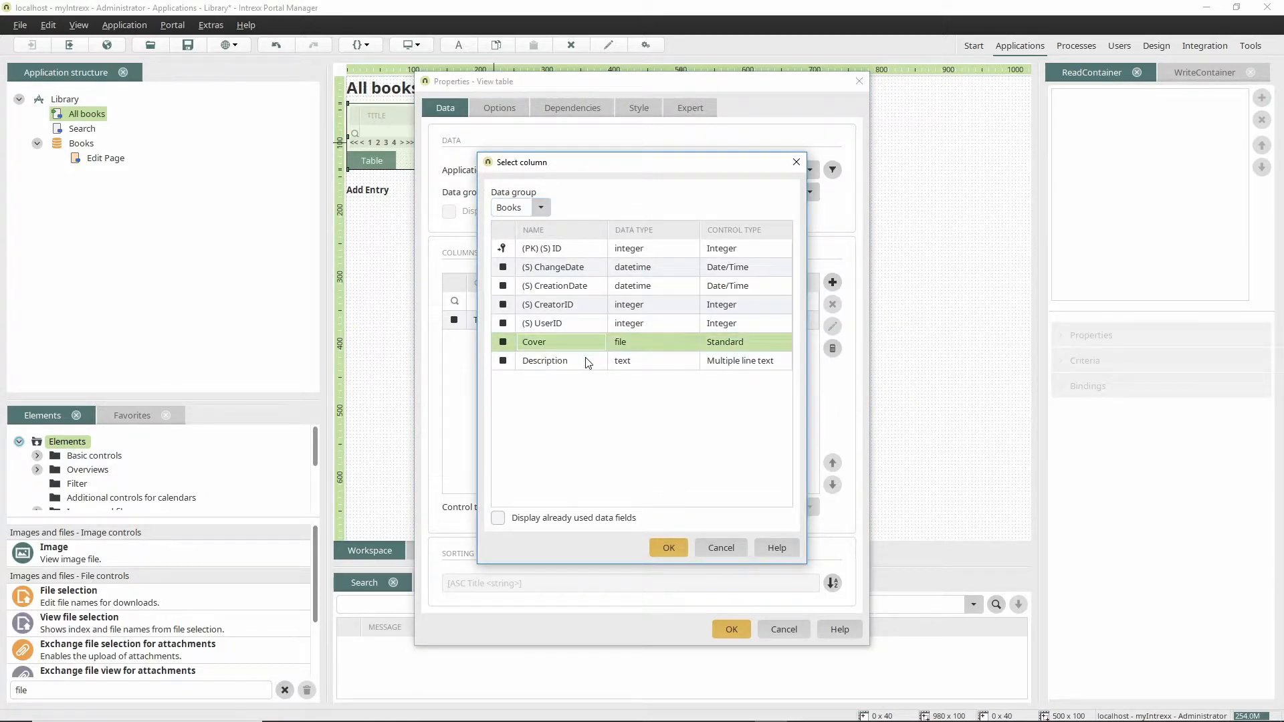
click(667, 547)
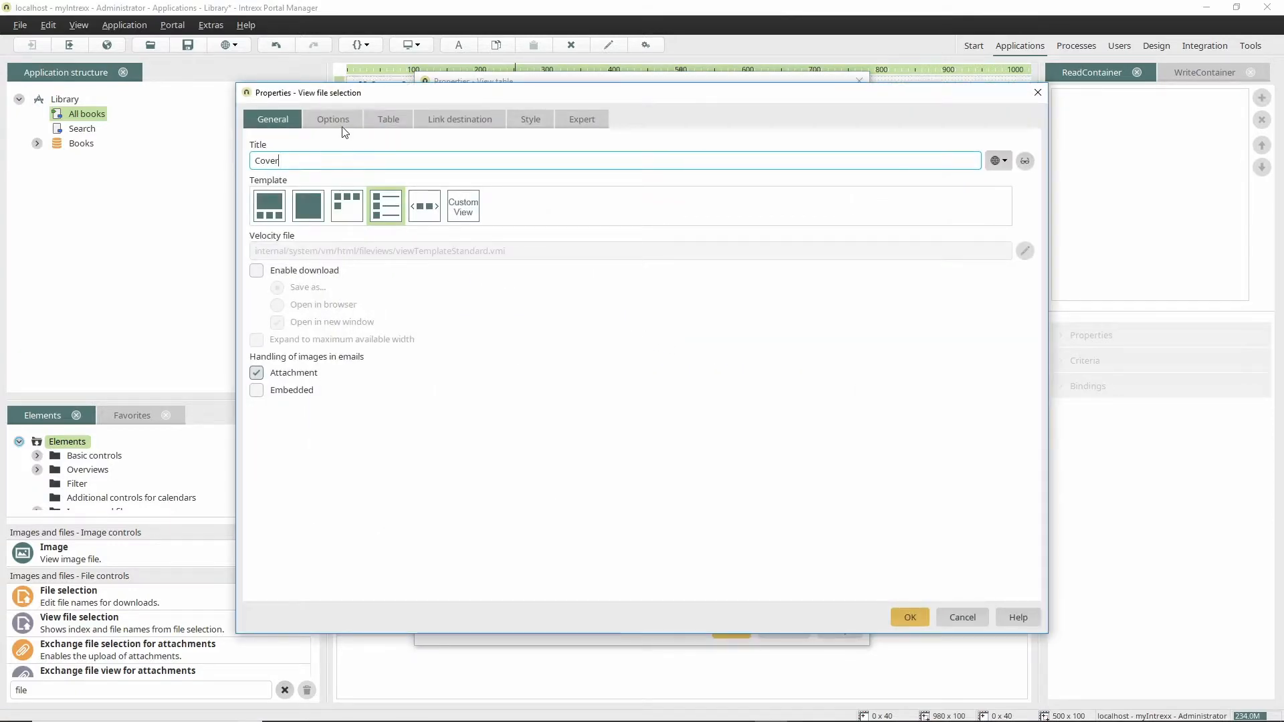
Display the Cover column as a thumbnail 150 wide
click(333, 119)
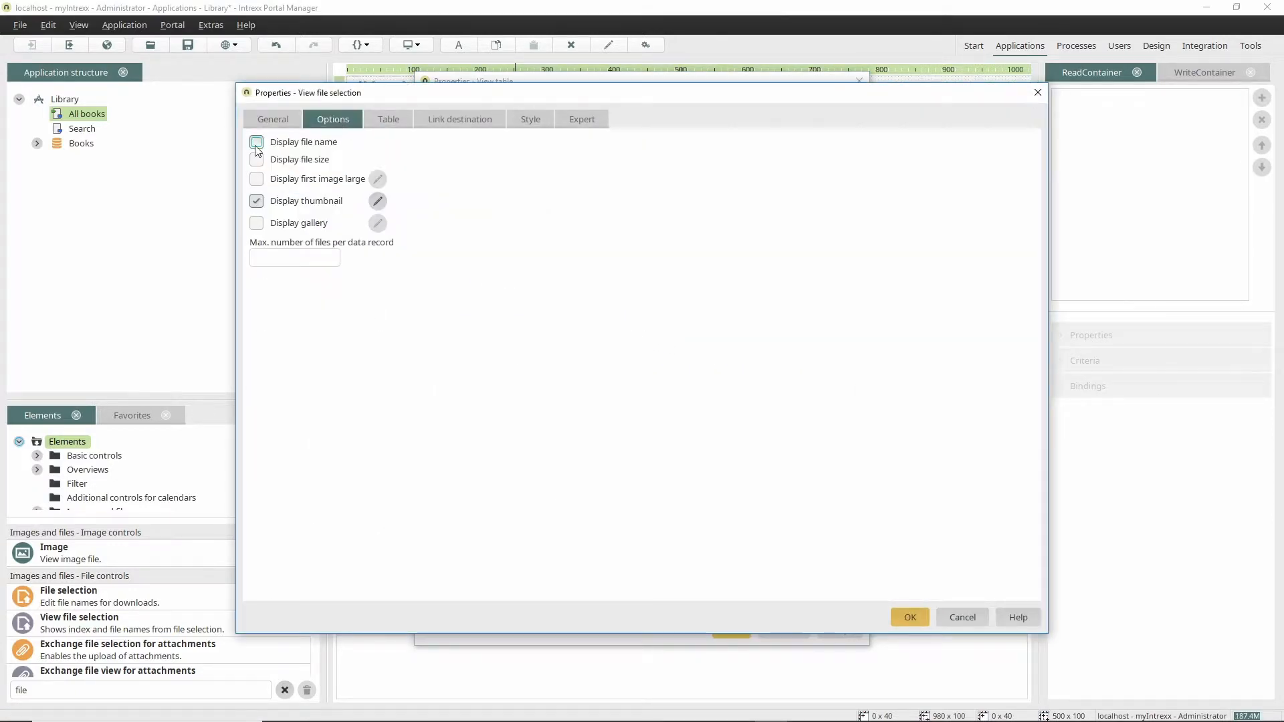
click(378, 200)
text(1)
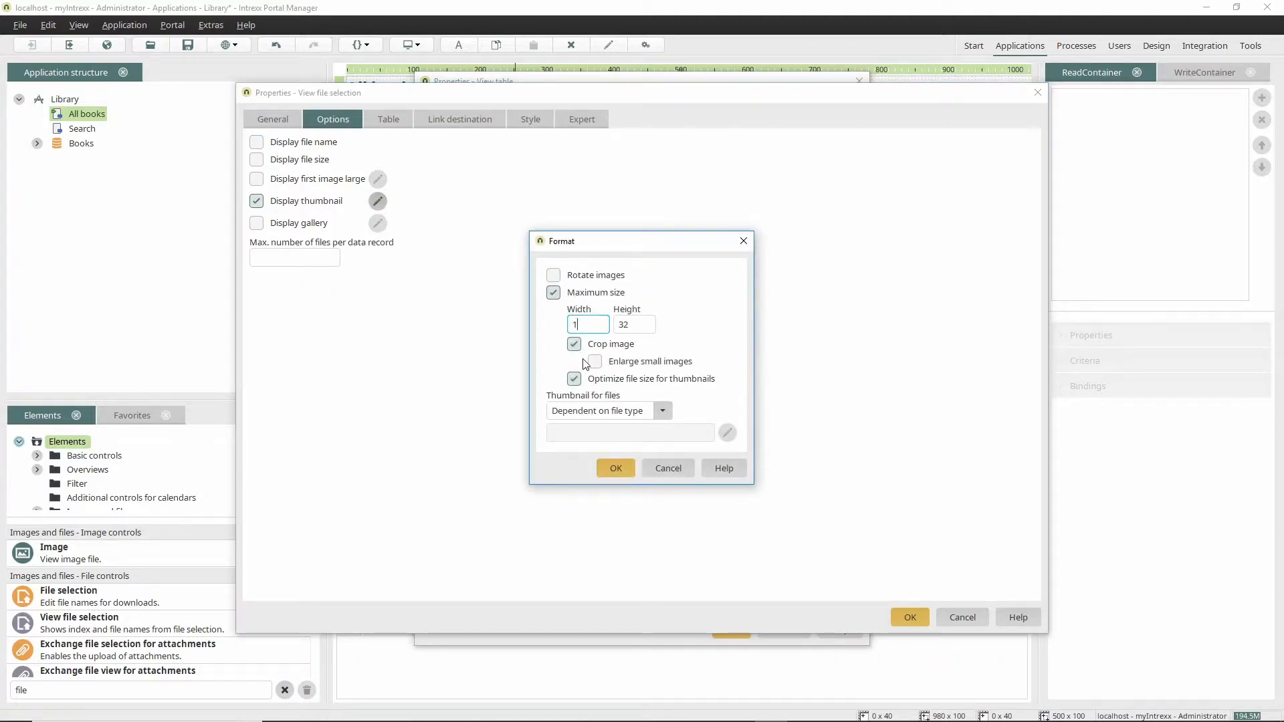
text(50)
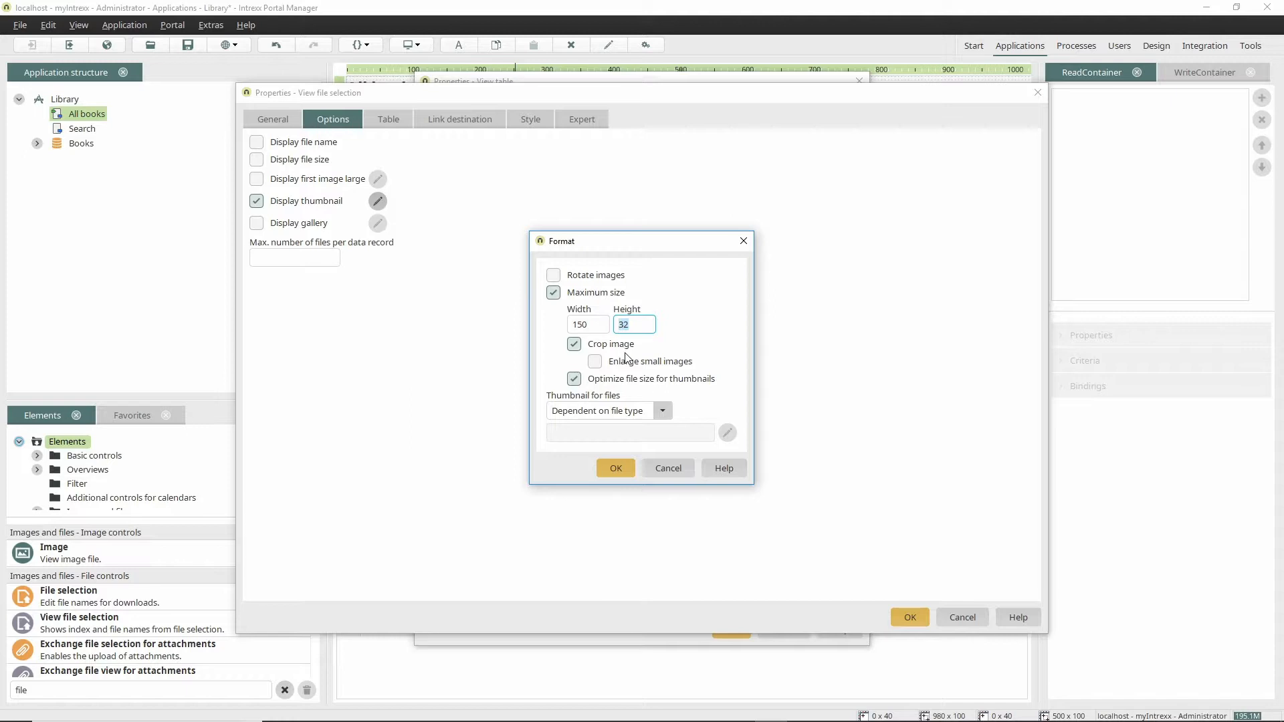
click(616, 468)
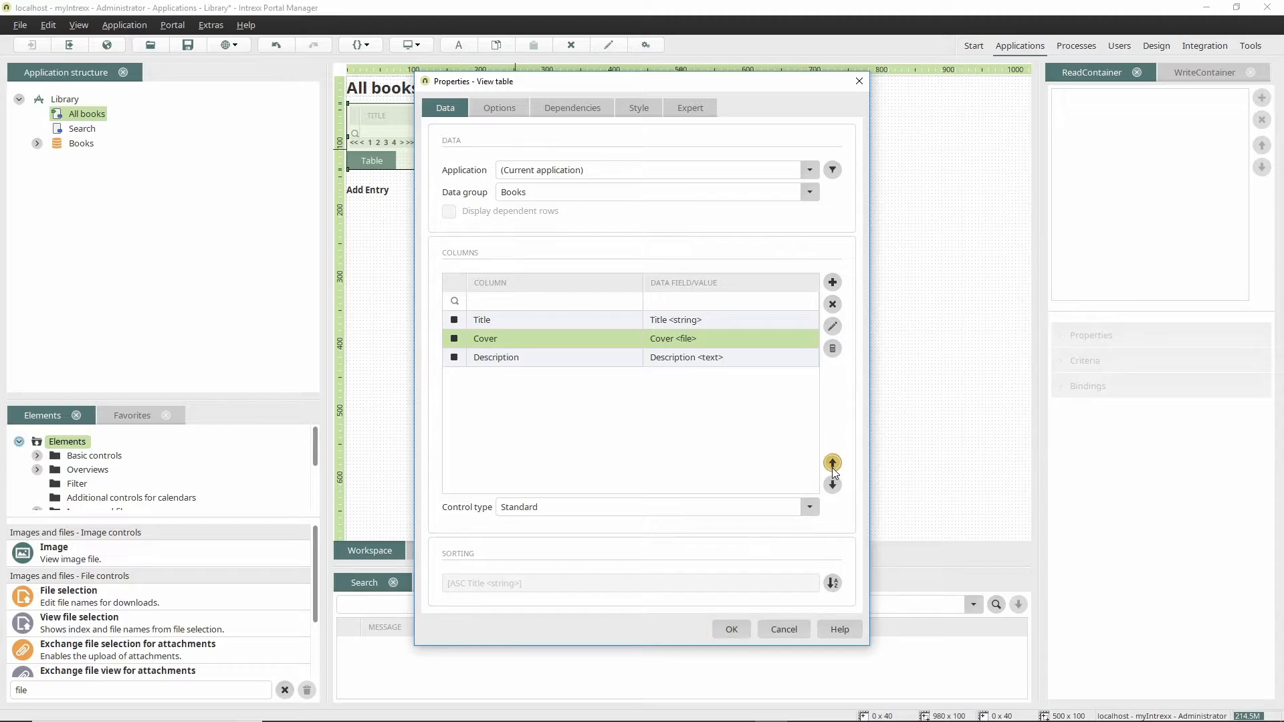
Move Cover to the first column and apply the table changes
click(832, 463)
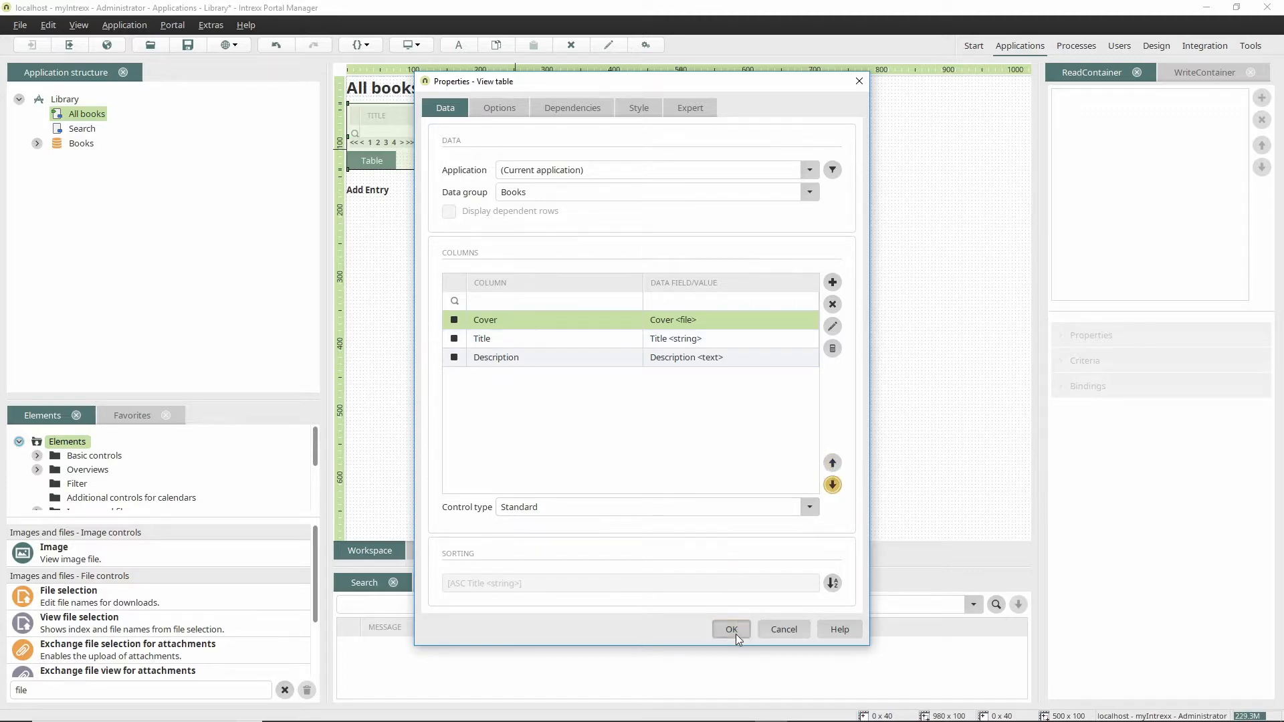
click(731, 628)
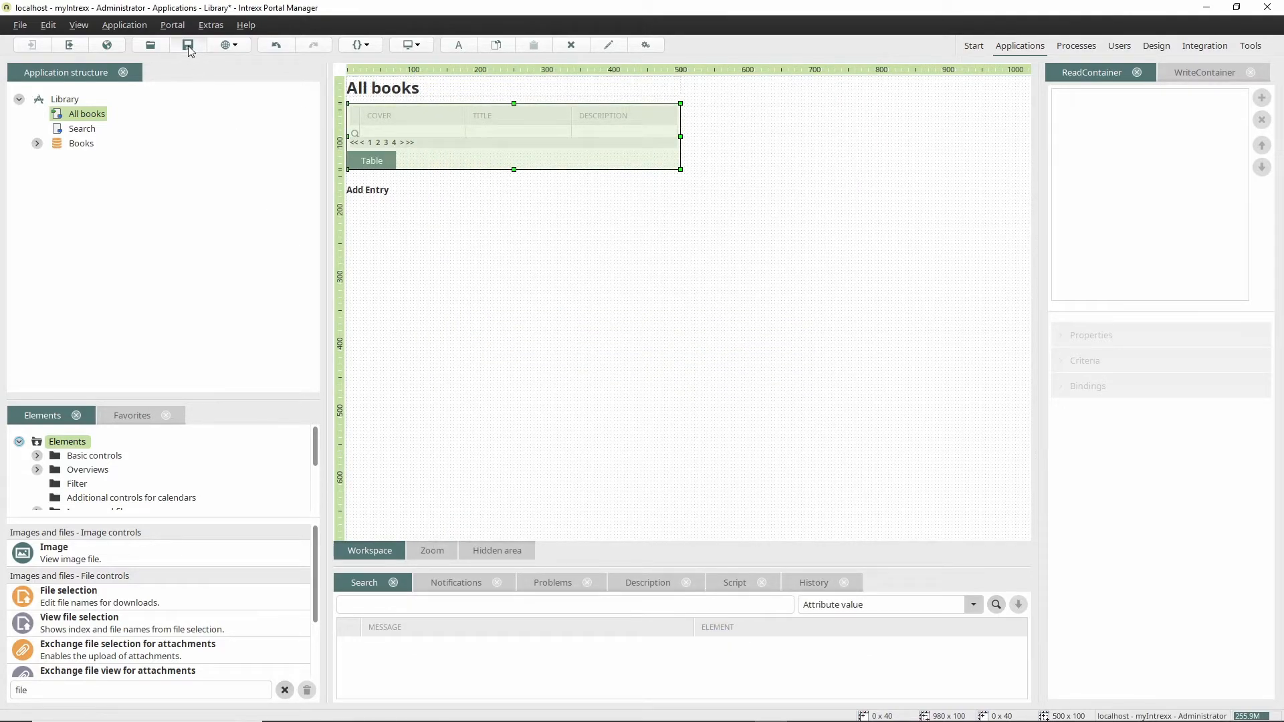
Save the Library application, agree to publish it and confirm its place in the portal navigation
click(187, 46)
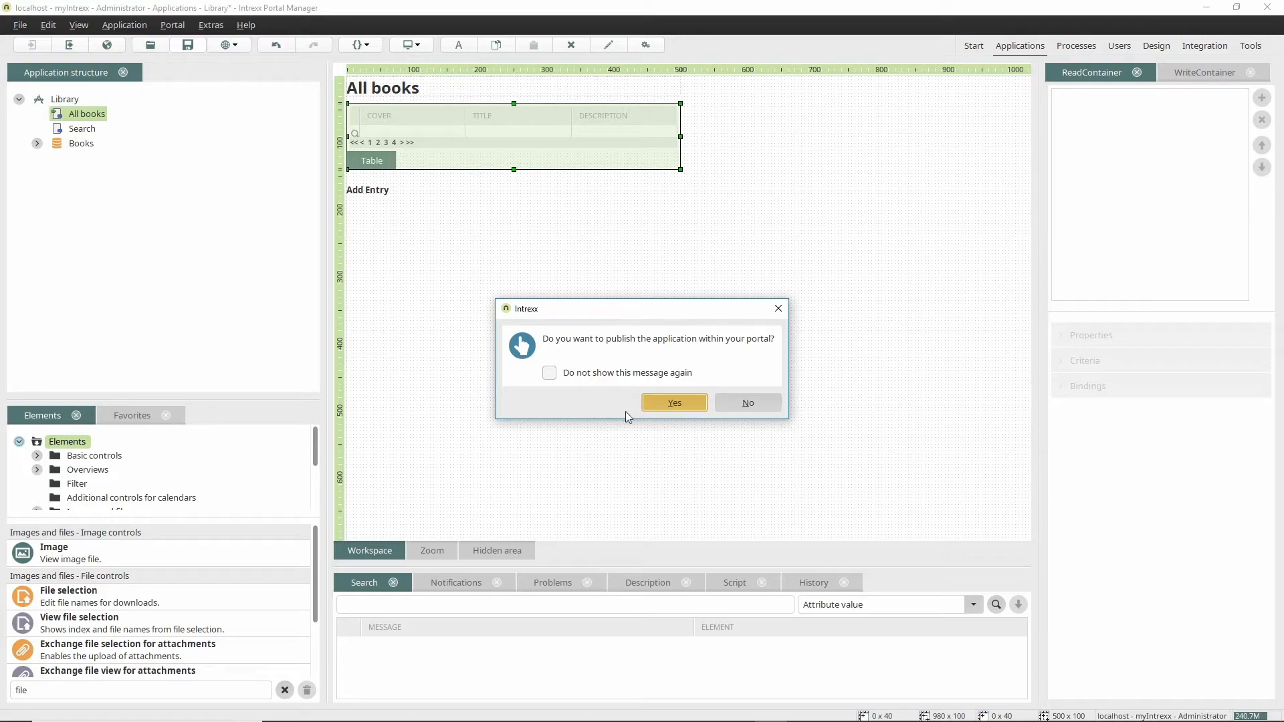
click(673, 403)
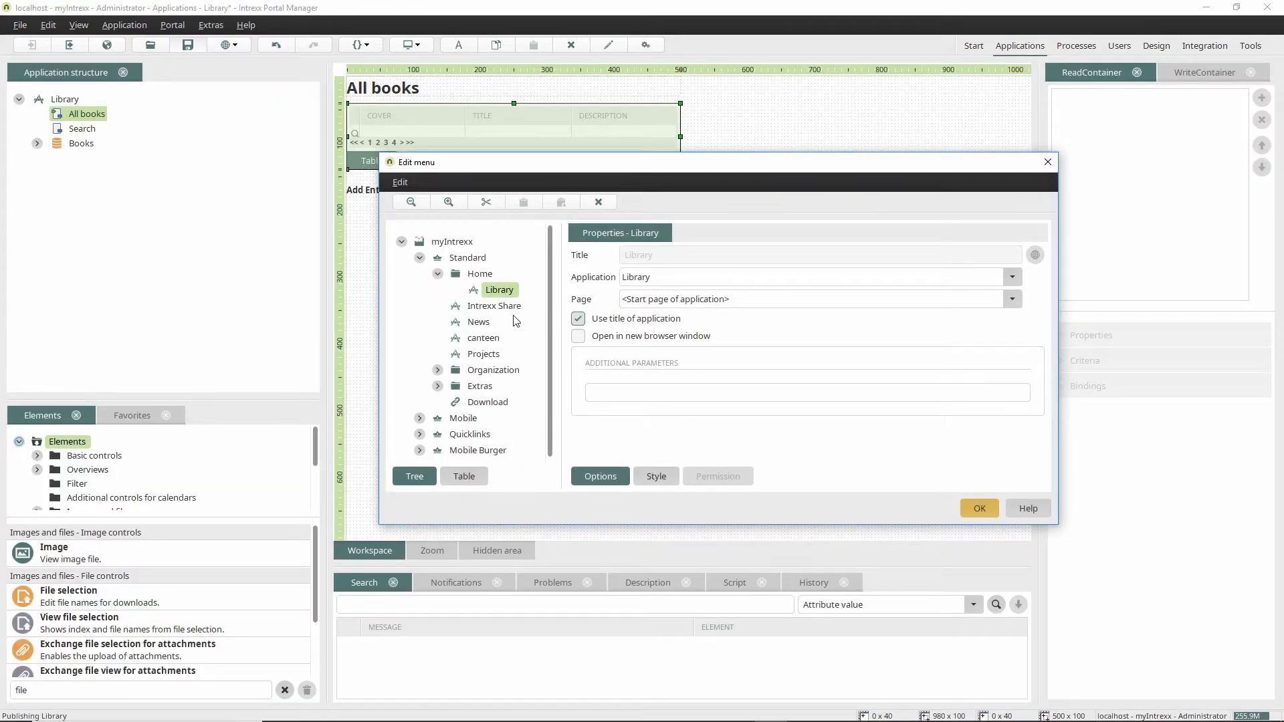
click(493, 369)
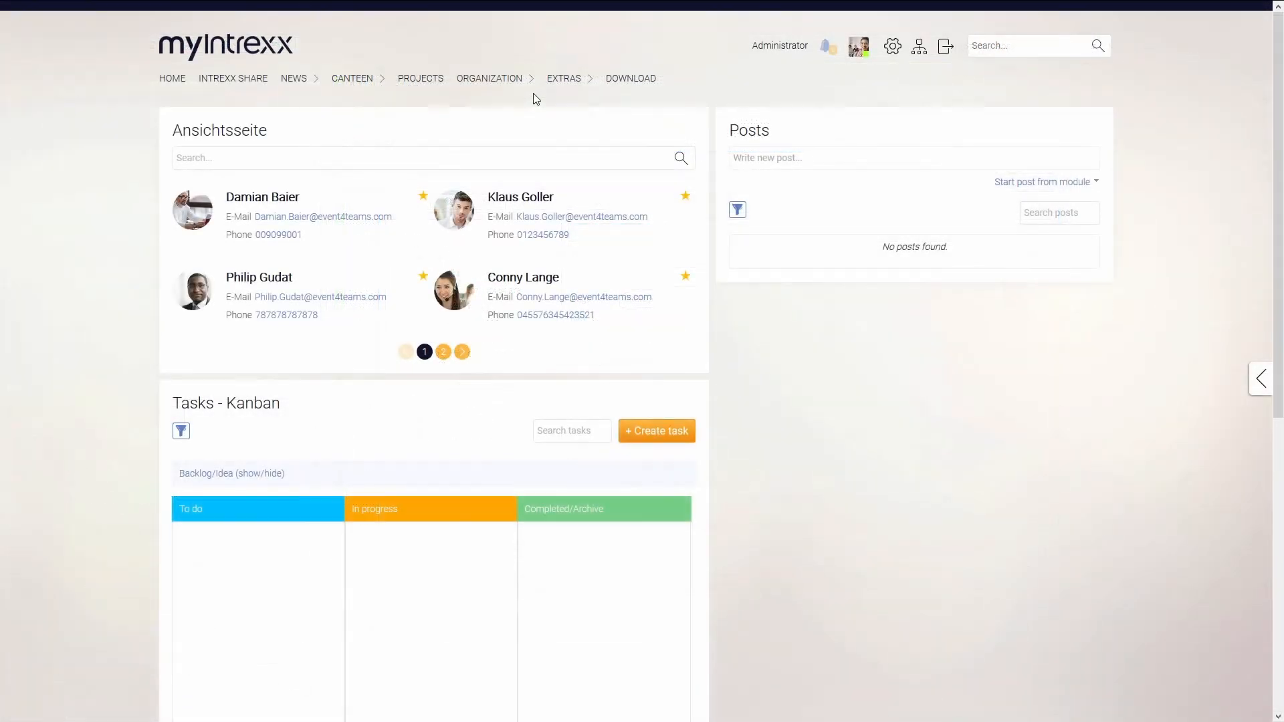
In the portal's Library under Organization, add the book 'Intrexx element reference' with cover and description
click(489, 78)
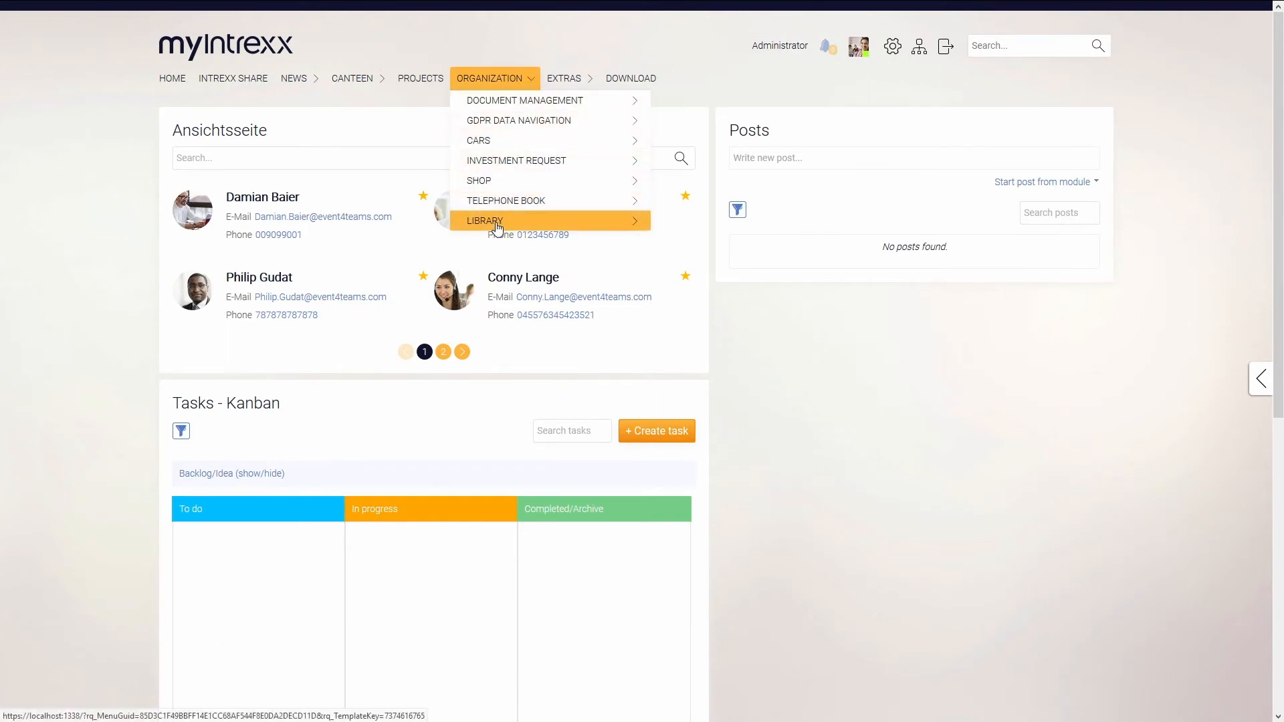
click(484, 221)
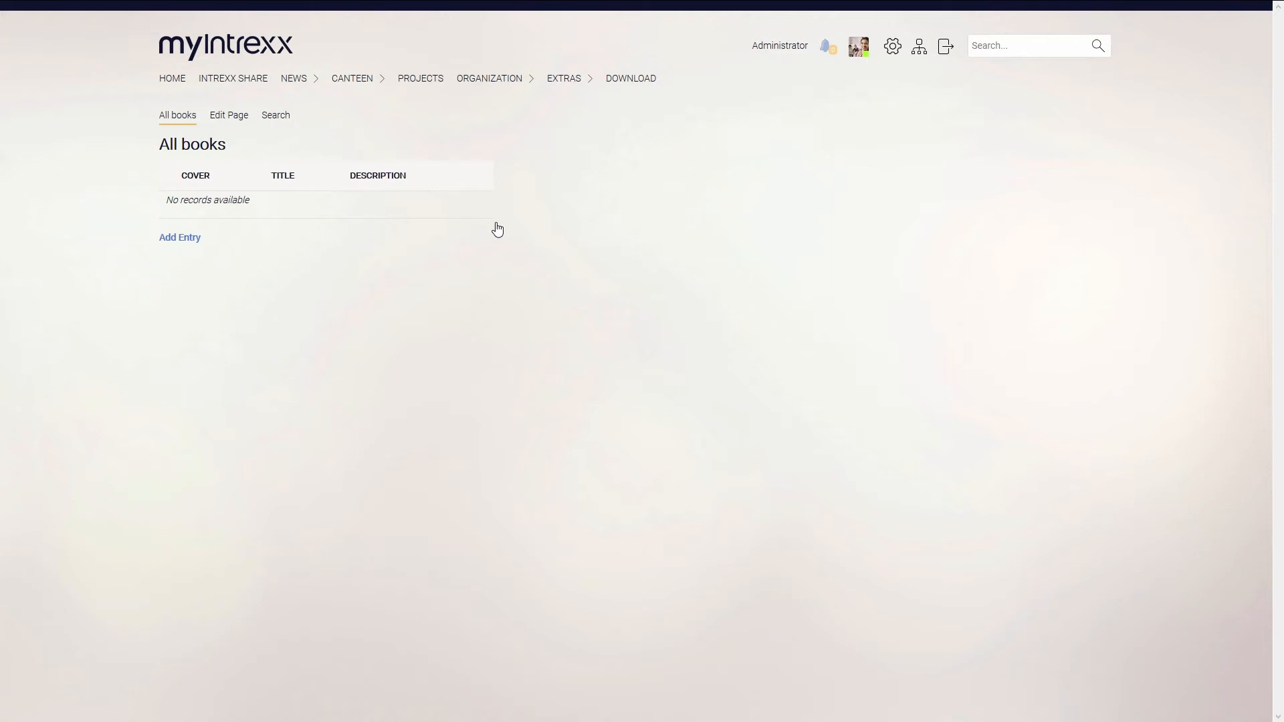
mouse_move(229, 115)
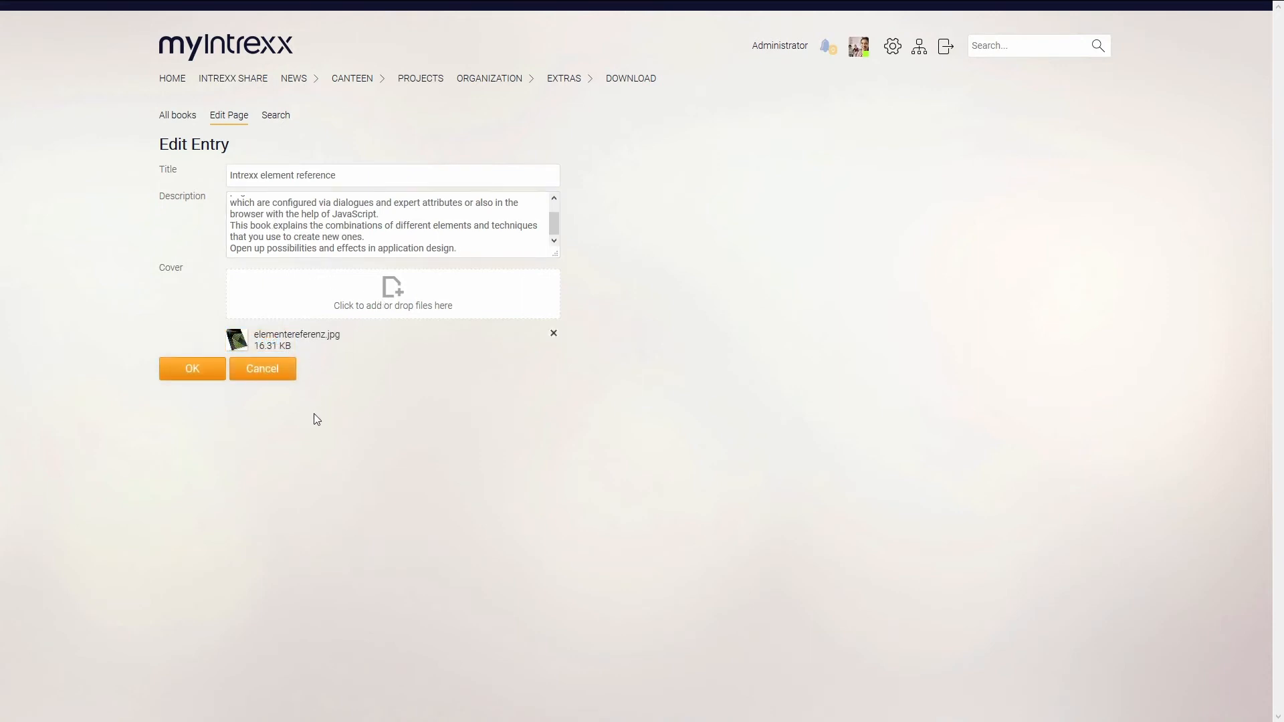
click(191, 370)
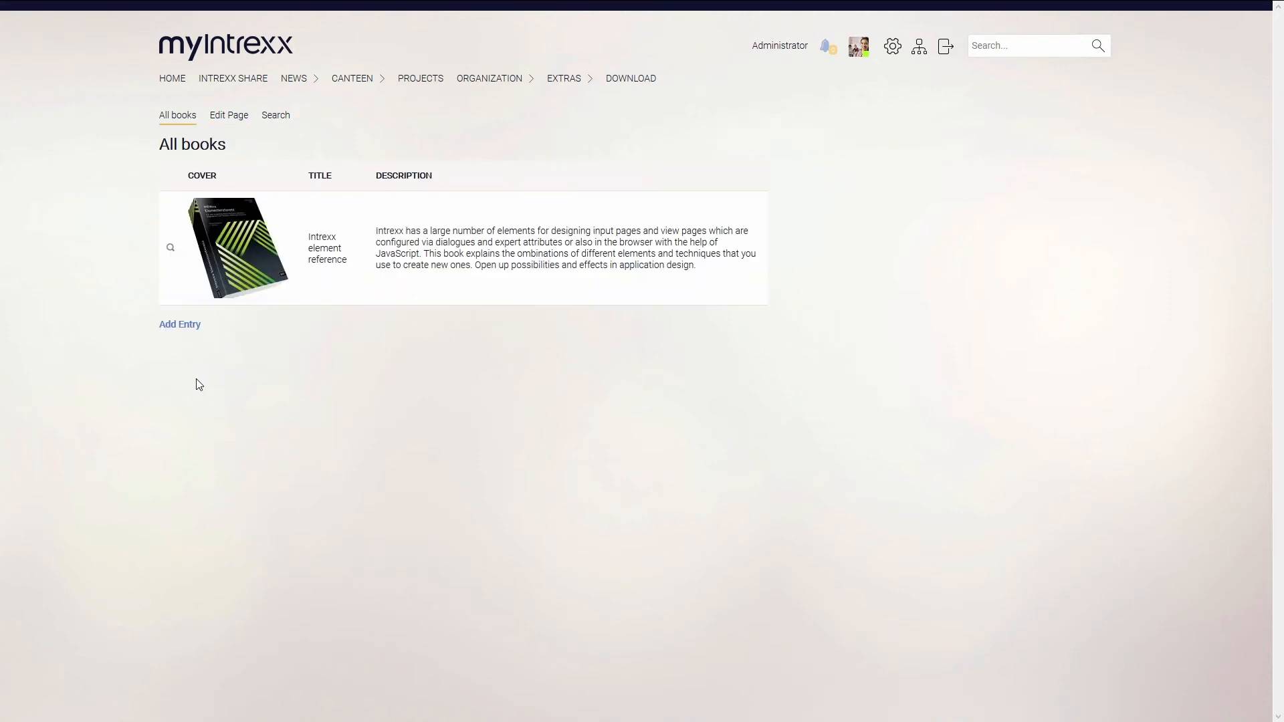